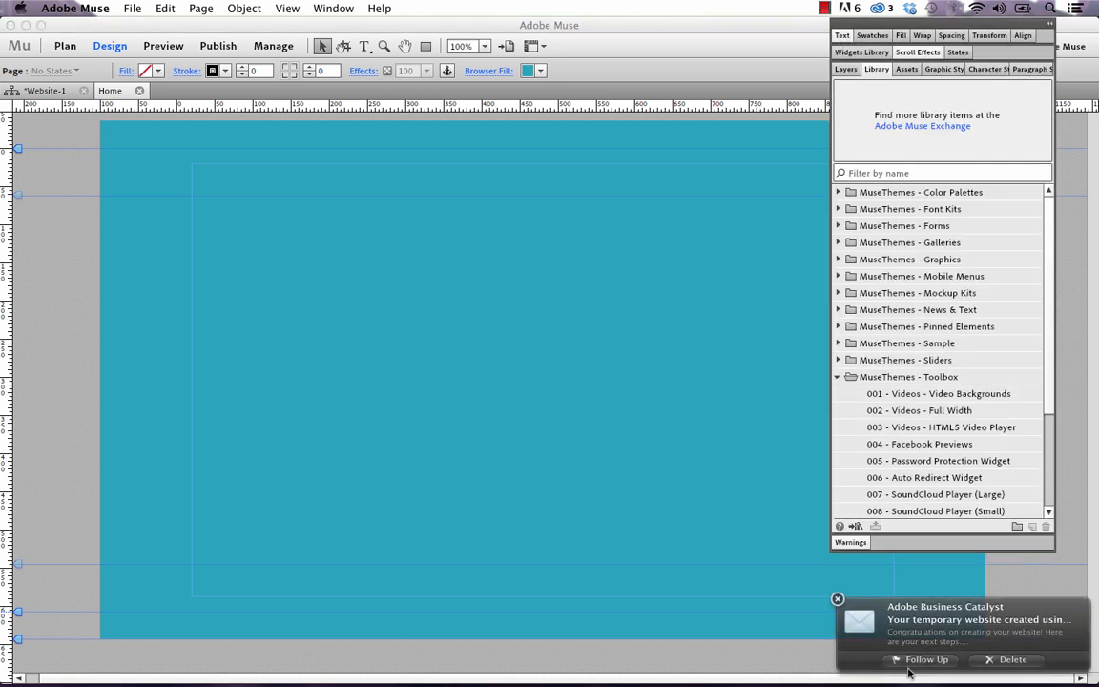
- Drag the Full Typekit Library widget from the MuseThemes Toolbox library onto the page
scroll("down", 3)
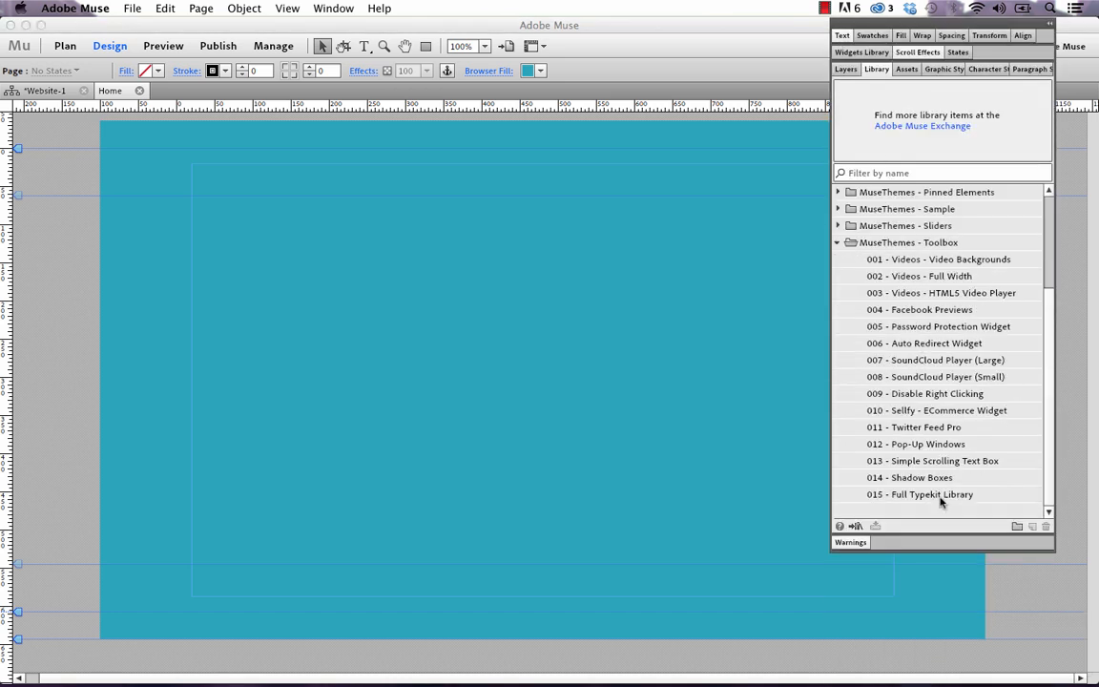
left_click(920, 494)
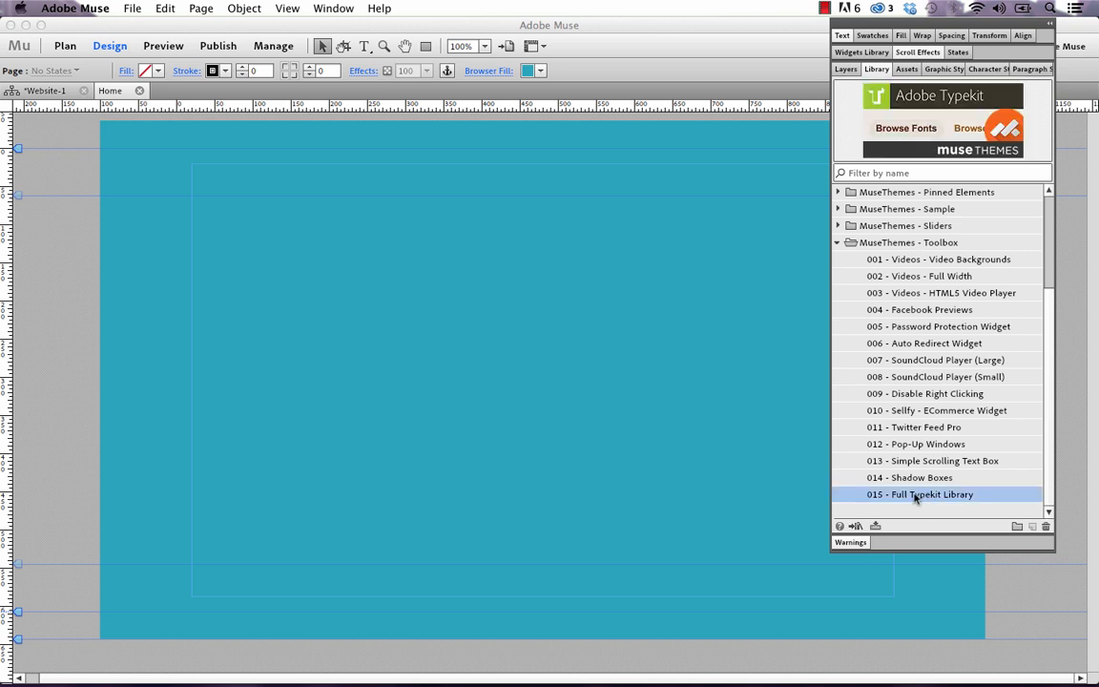
left_click_drag(919, 495, 282, 210)
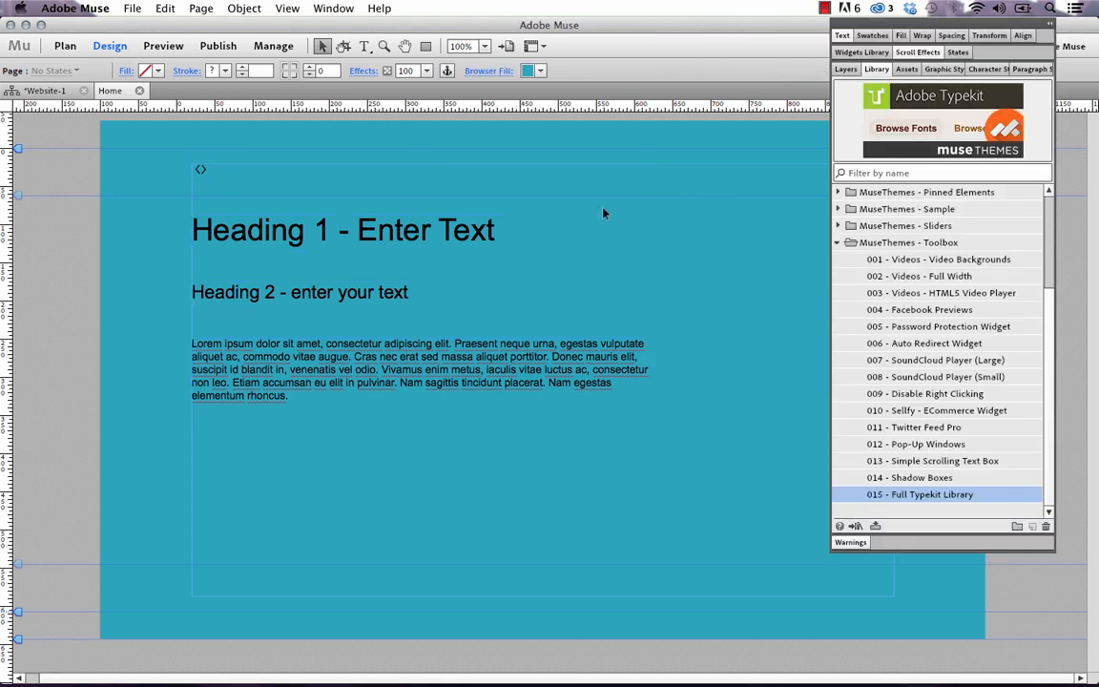
- Make the heading and body text white, then select the body text paragraph in Paragraph Styles
left_click(363, 363)
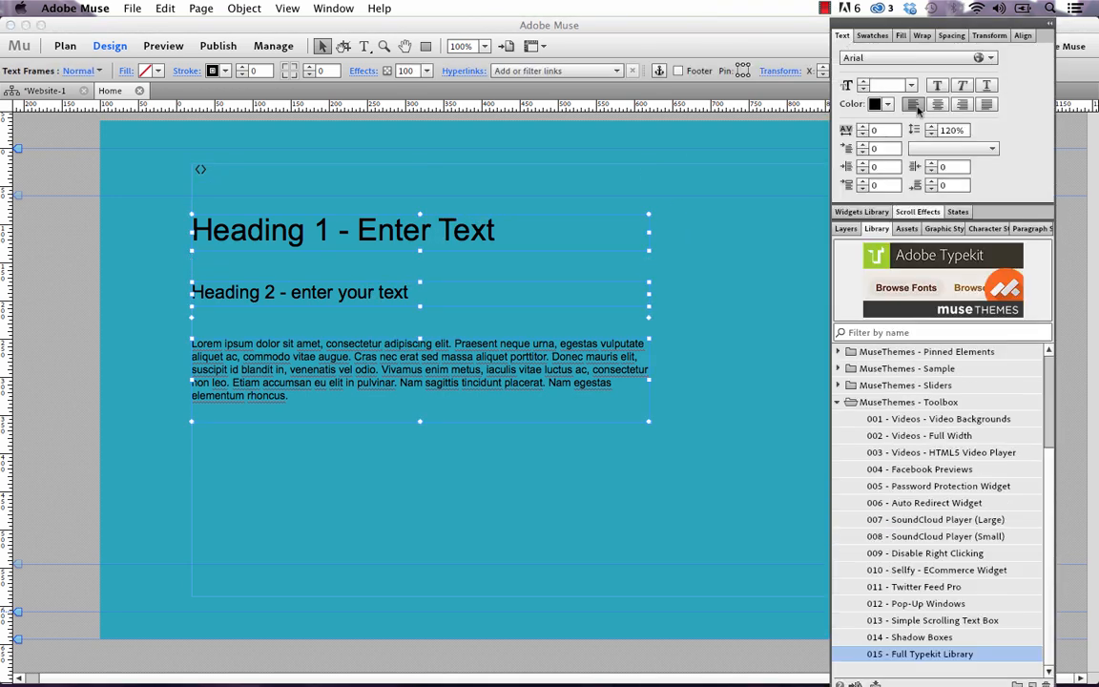
left_click(891, 103)
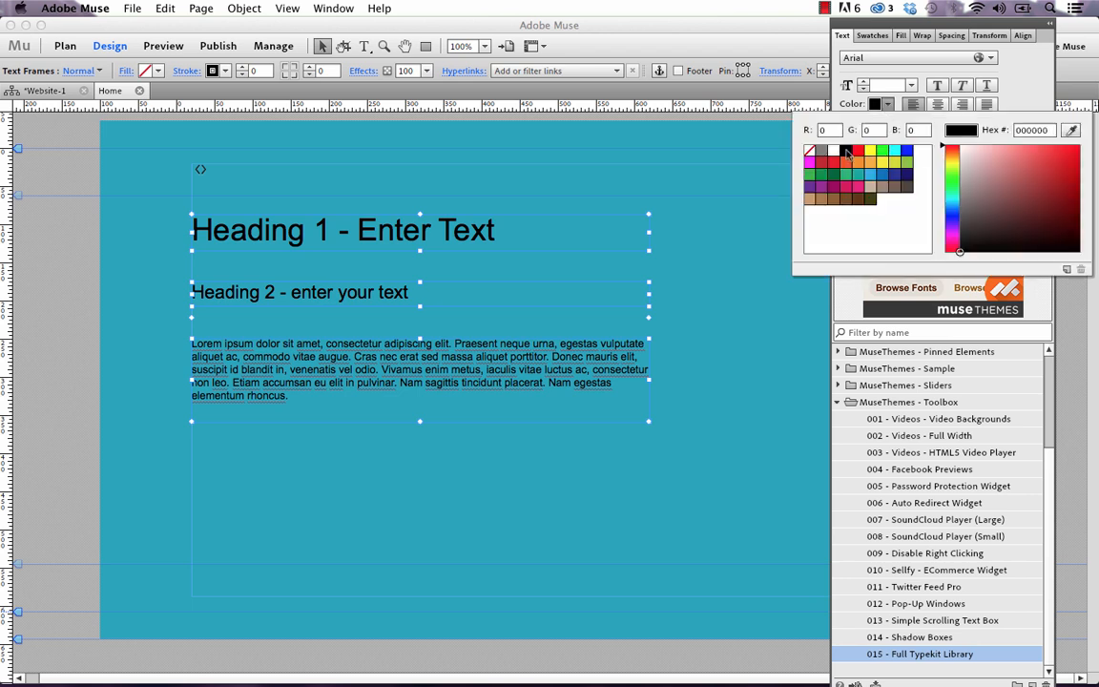
left_click(834, 151)
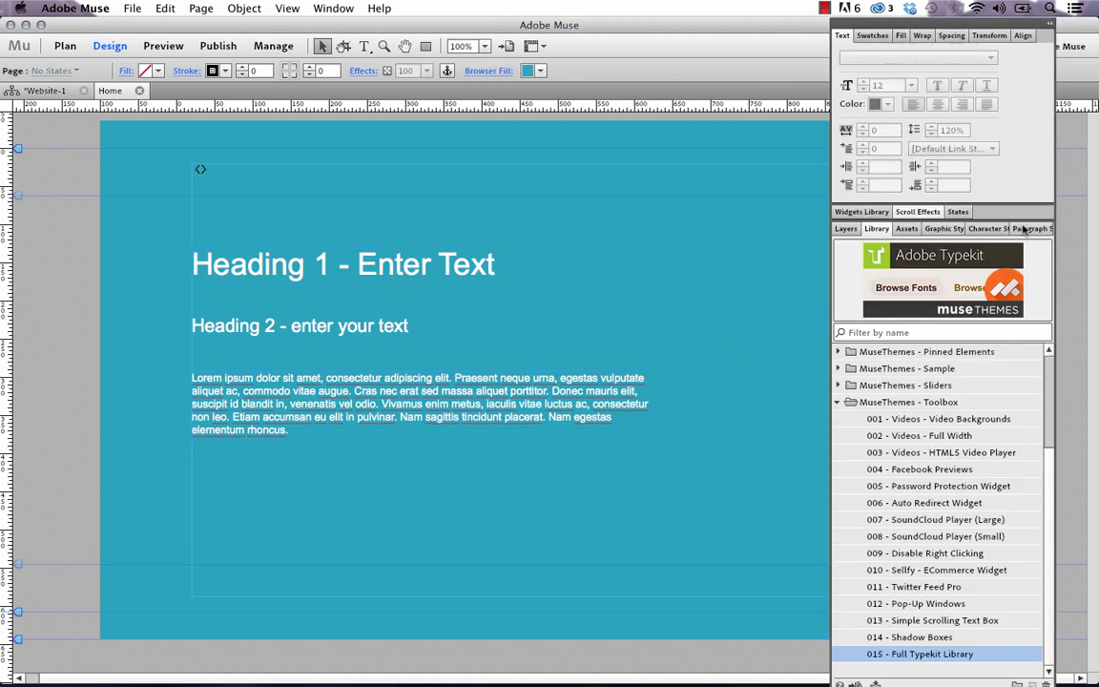
left_click(1021, 228)
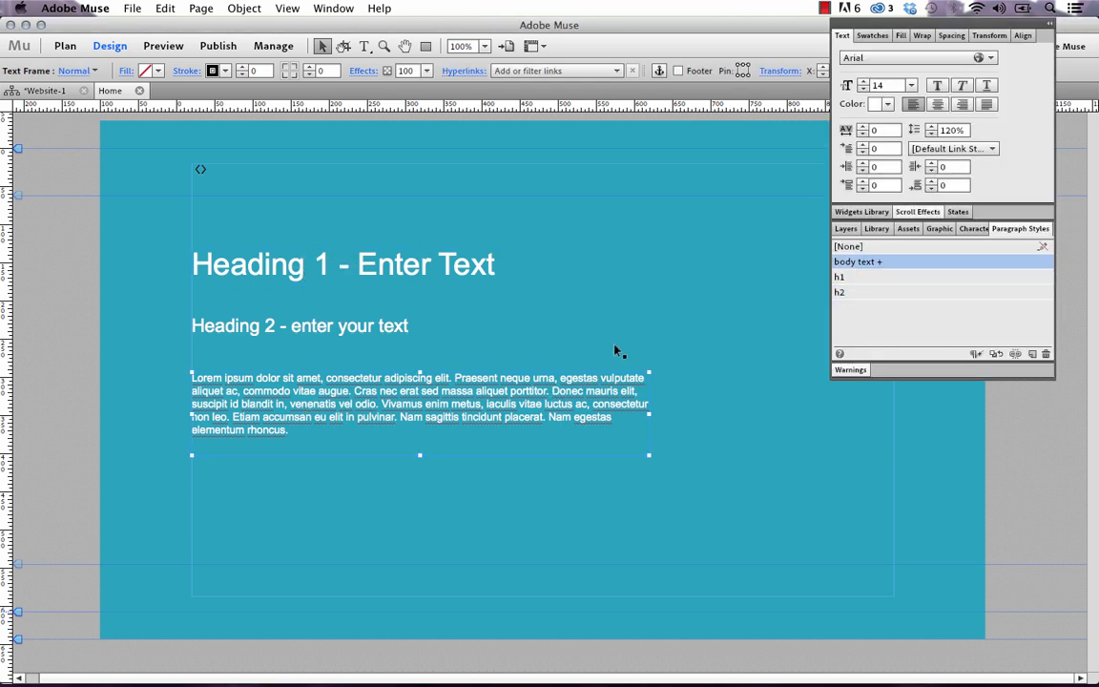
left_click(723, 319)
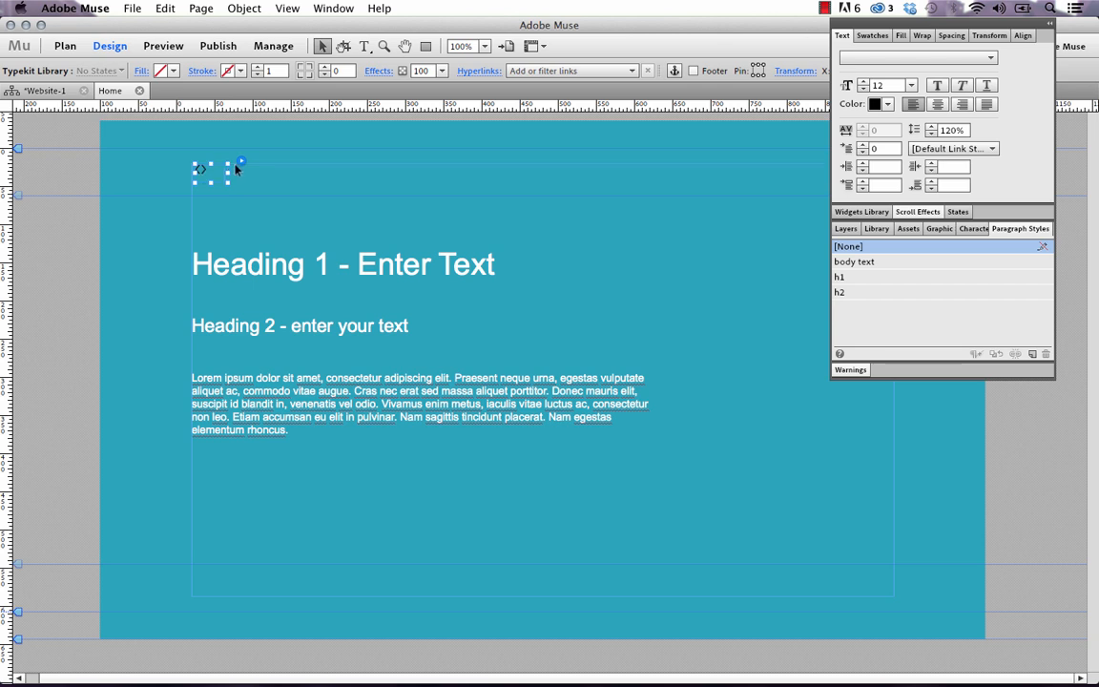
left_click(242, 166)
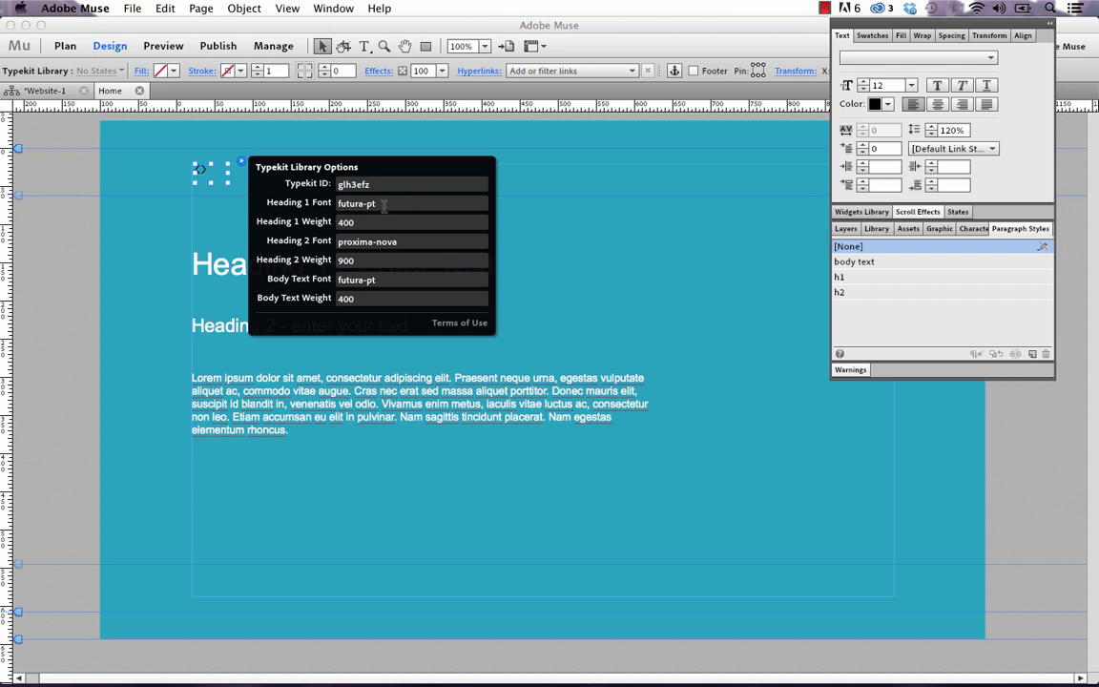
mouse_move(401, 247)
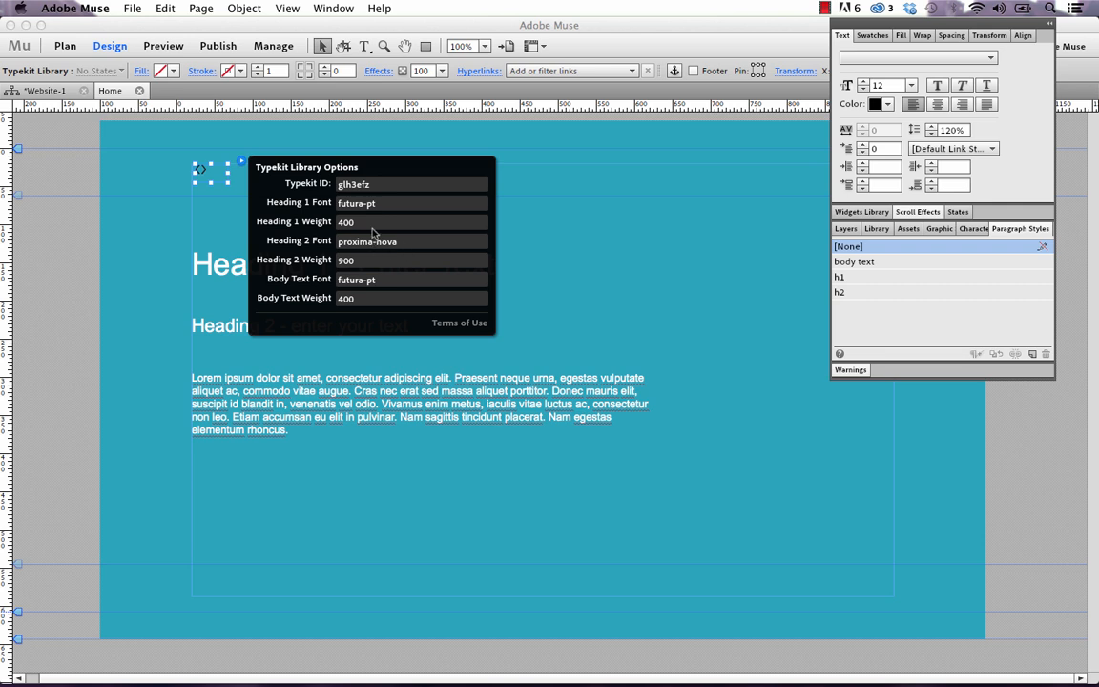
mouse_move(362, 309)
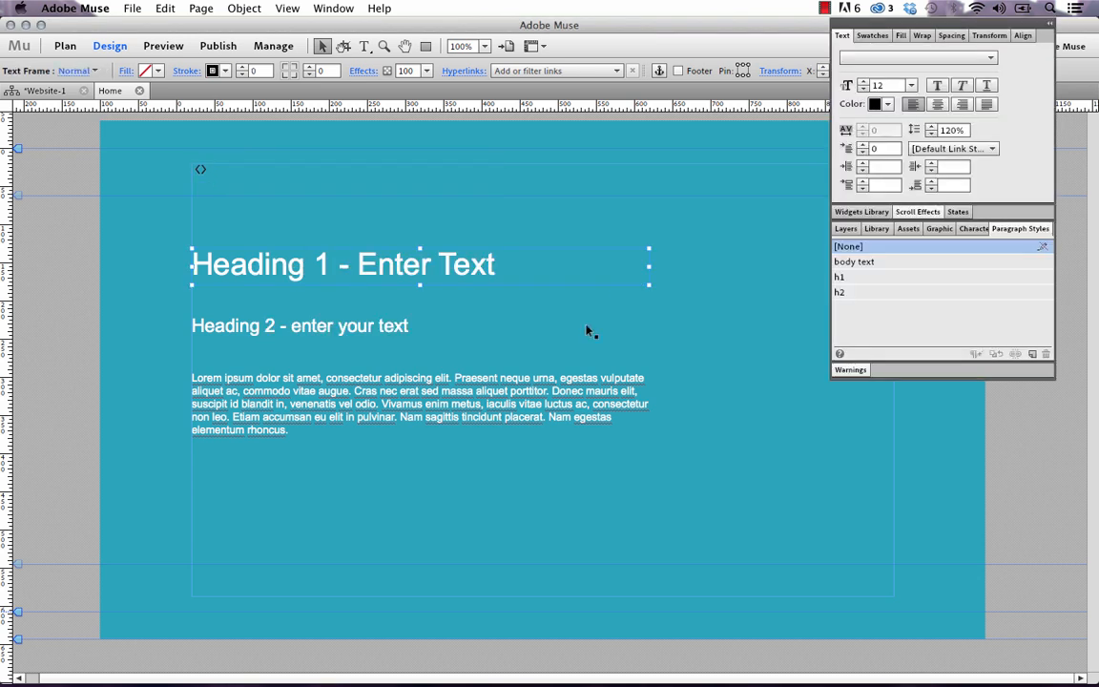
left_click(840, 277)
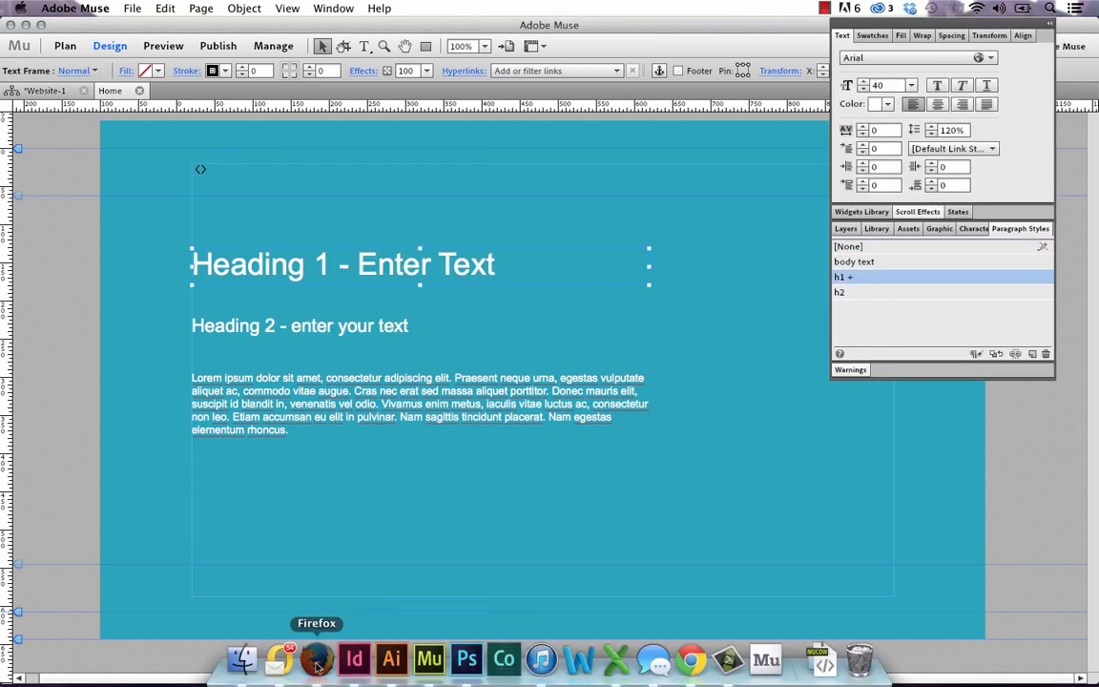
- In Firefox, filter the Typekit library to Web Use fonts and open Proxima Nova
left_click(315, 659)
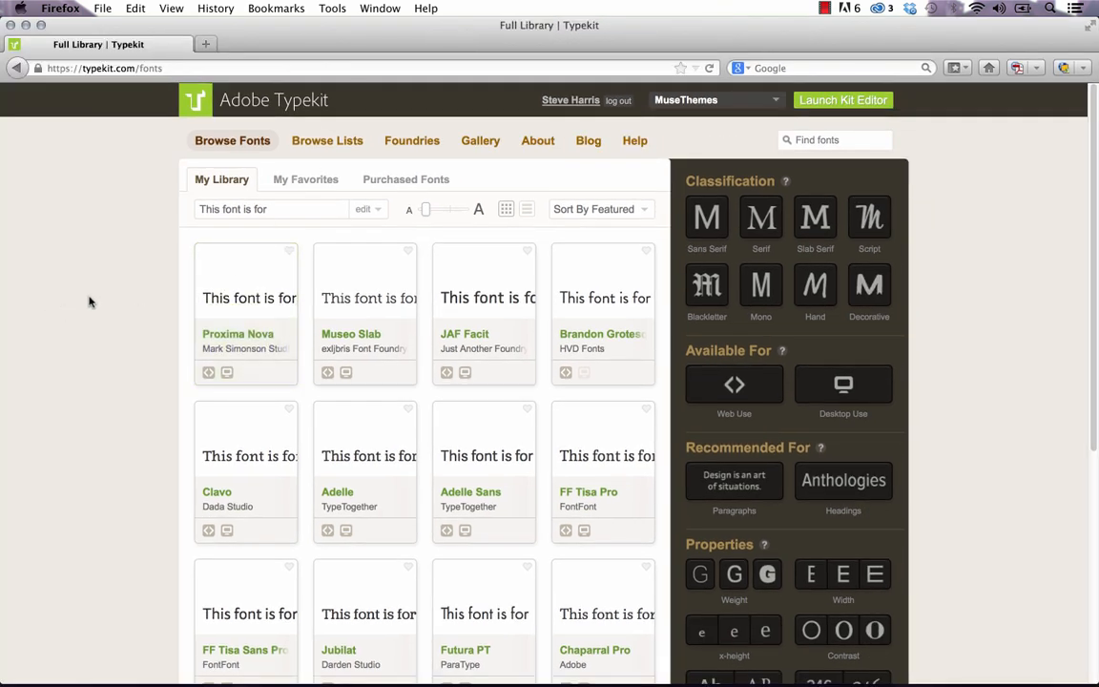
mouse_move(365, 298)
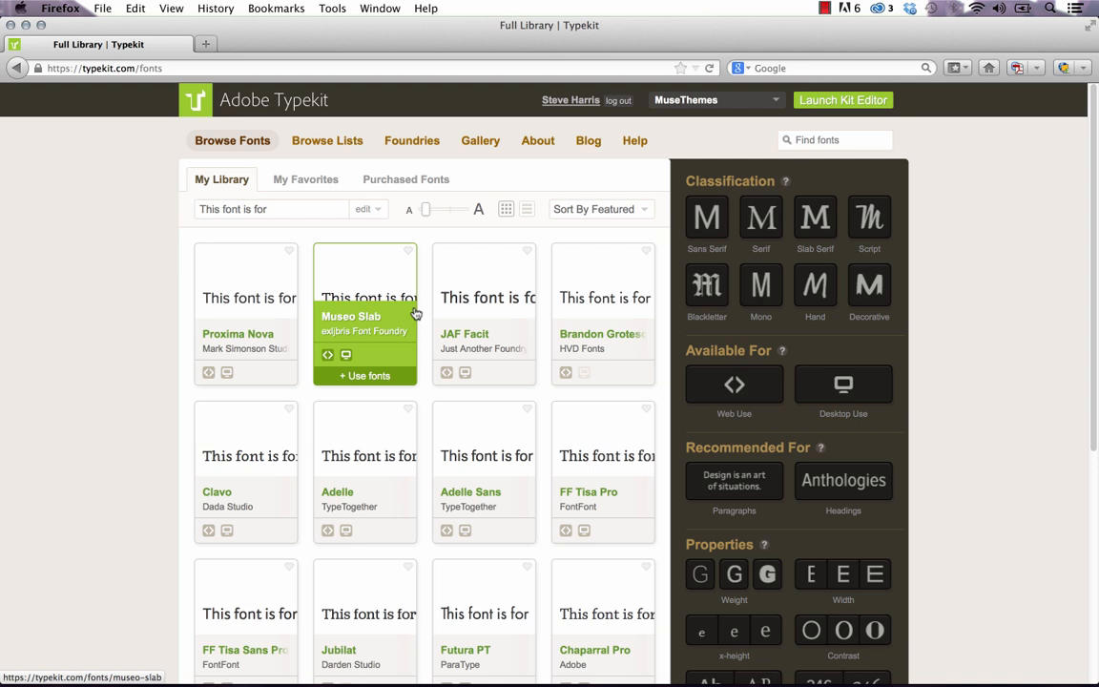
mouse_move(758, 351)
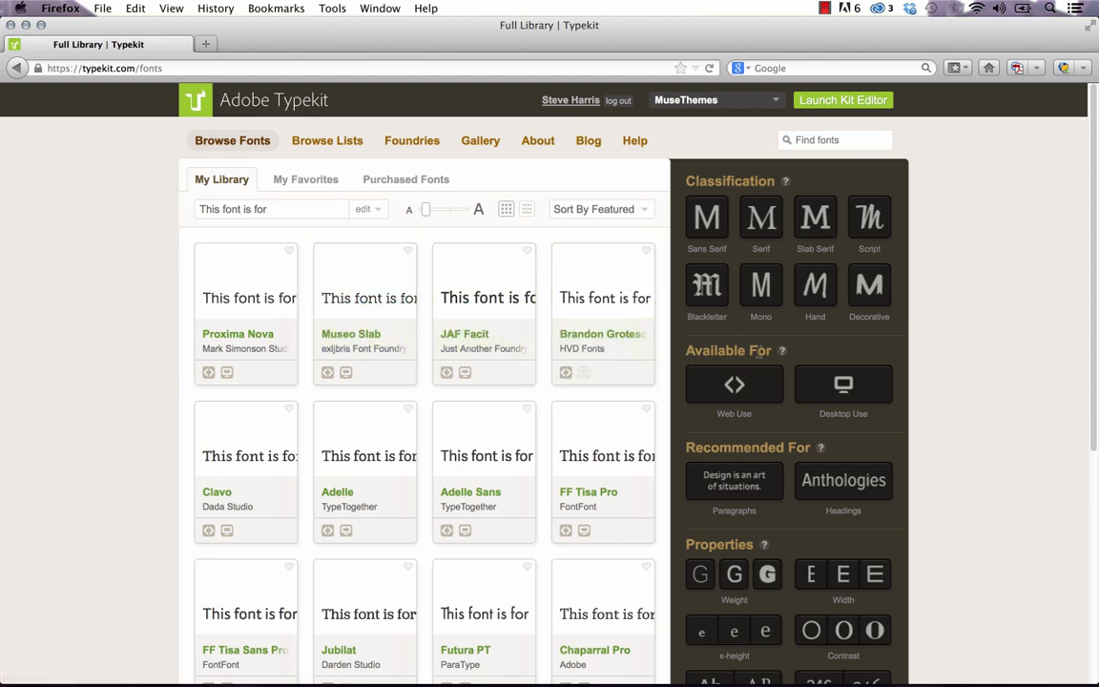
left_click(844, 384)
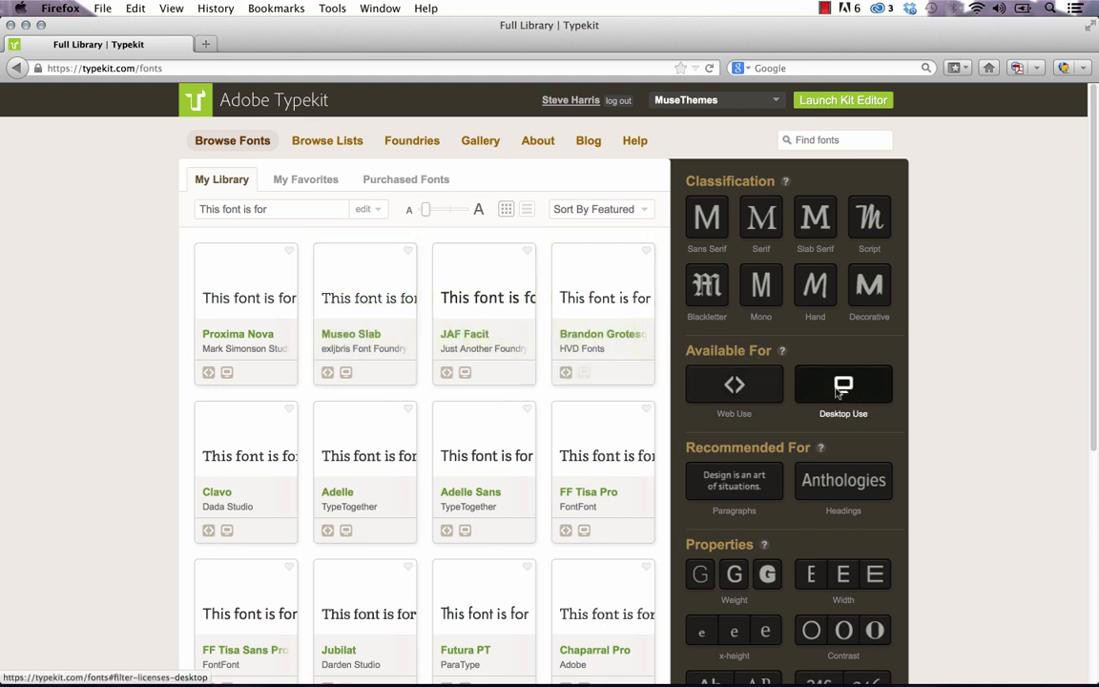
left_click(734, 385)
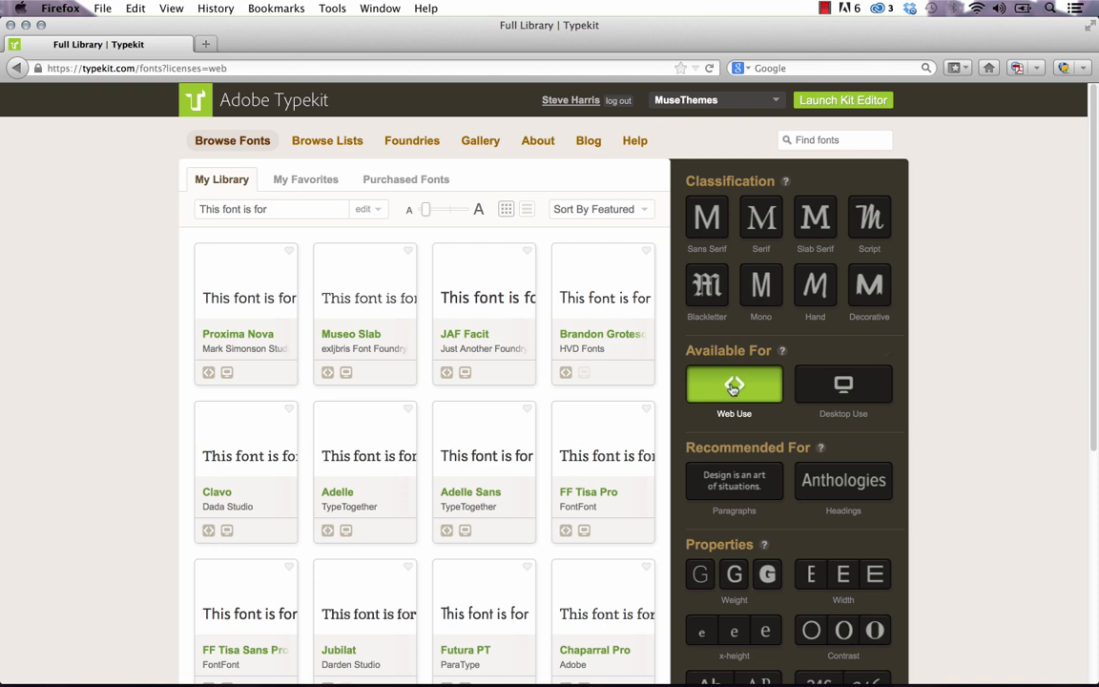
scroll("down", 3)
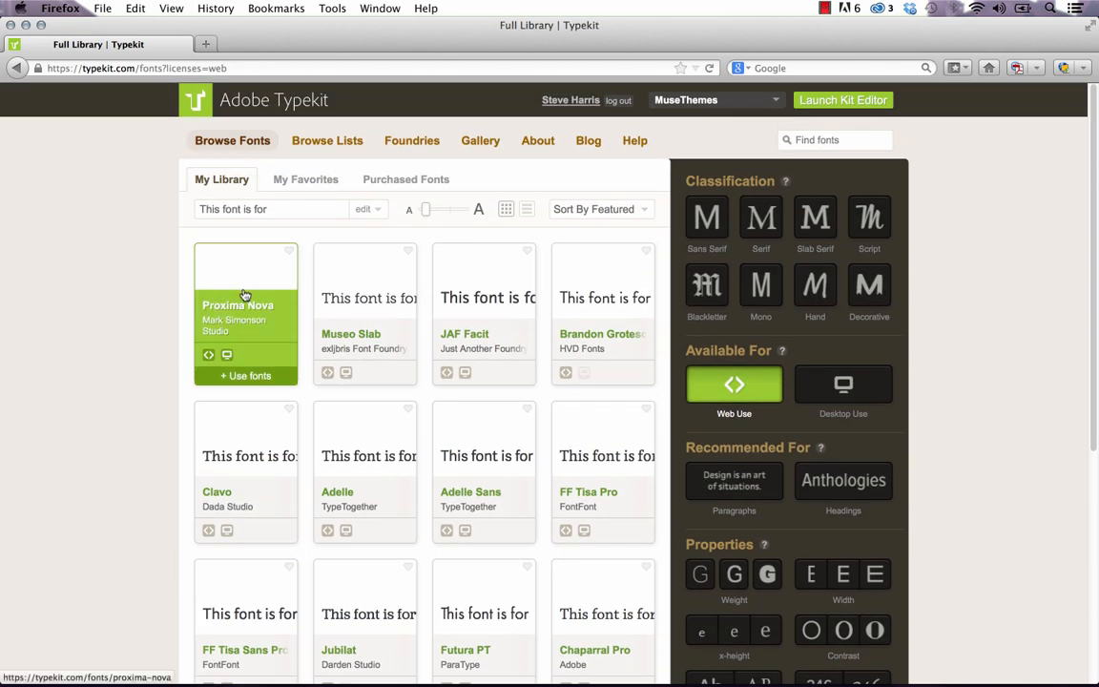
left_click(245, 296)
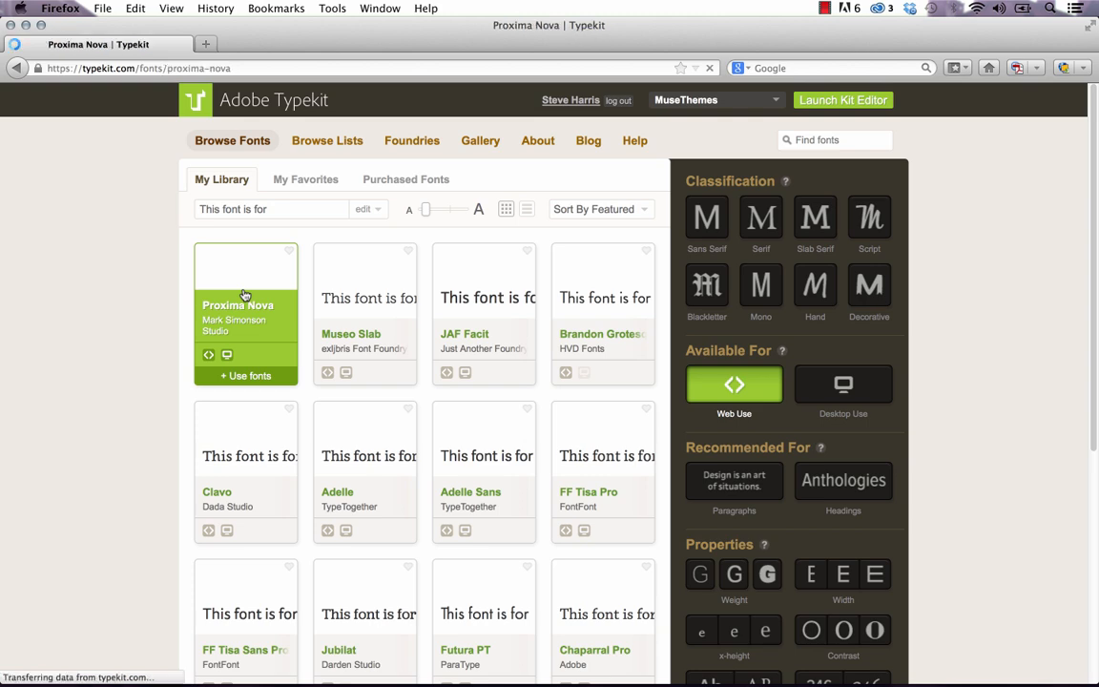
left_click(245, 296)
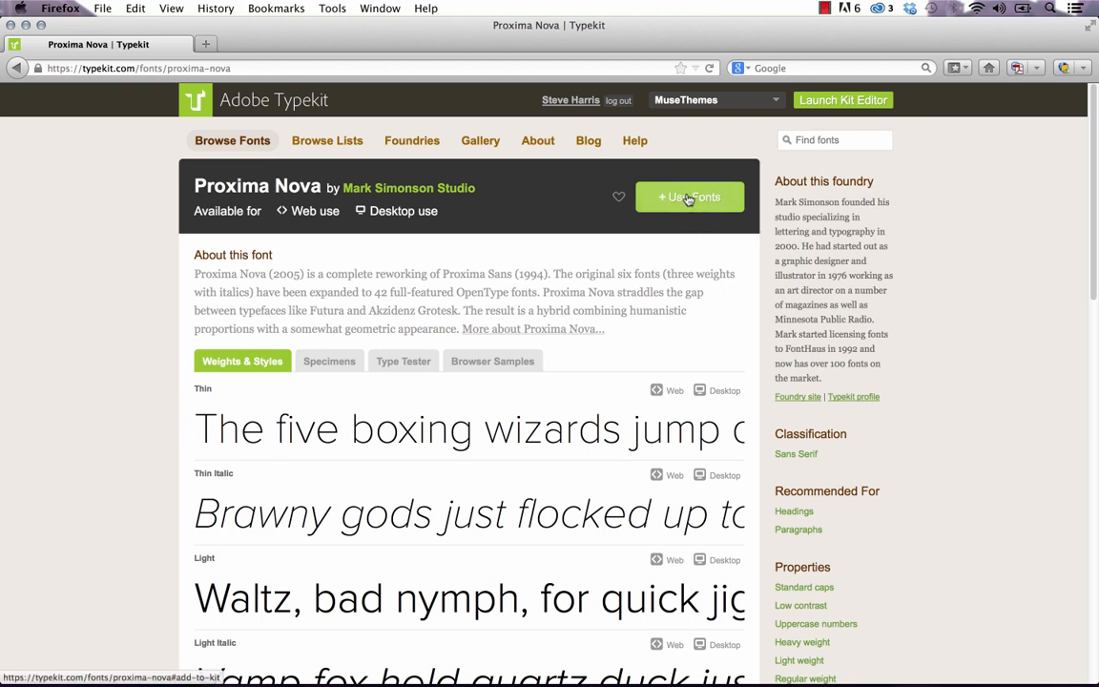
- Use the Proxima Nova family and show its Web kit options
left_click(689, 196)
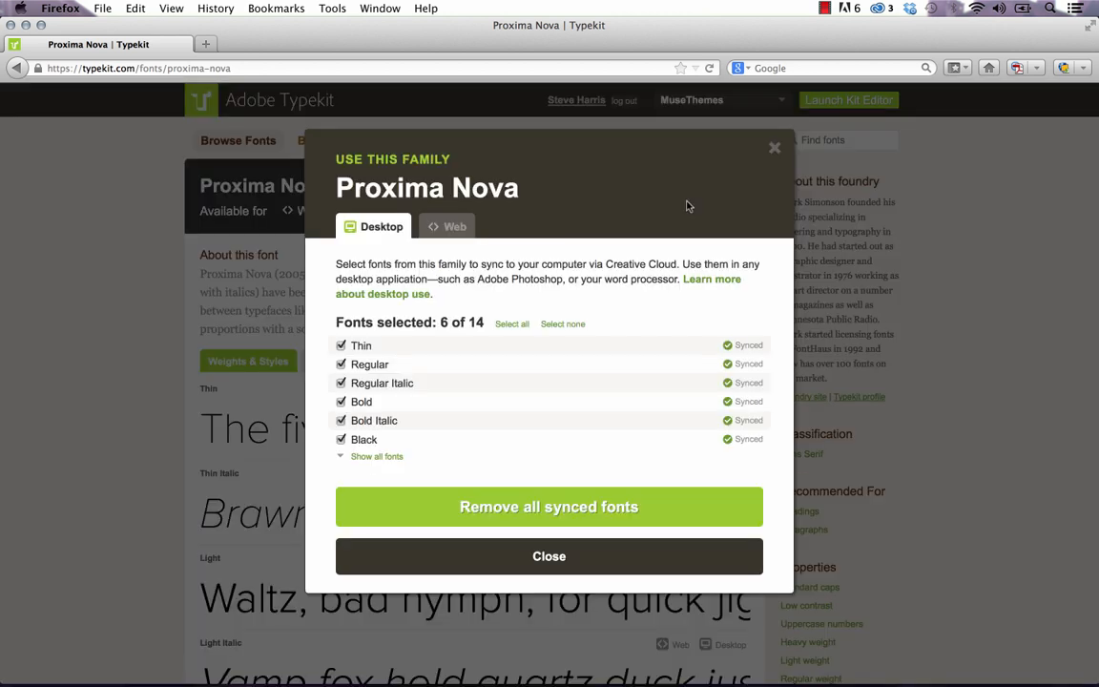
mouse_move(539, 220)
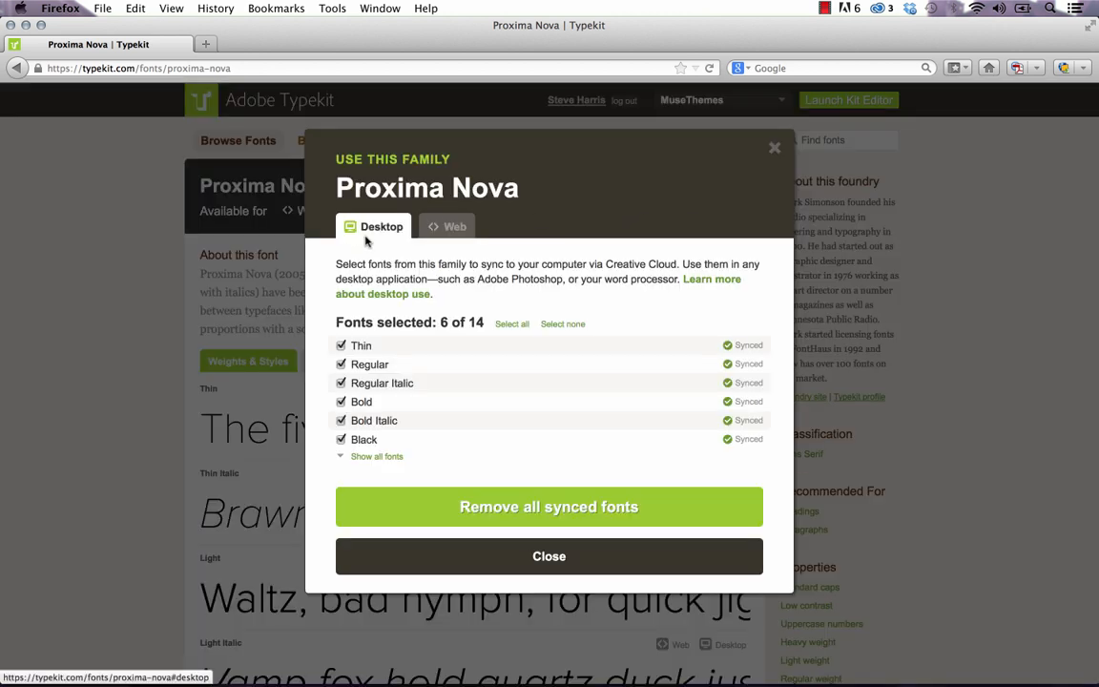
mouse_move(369, 482)
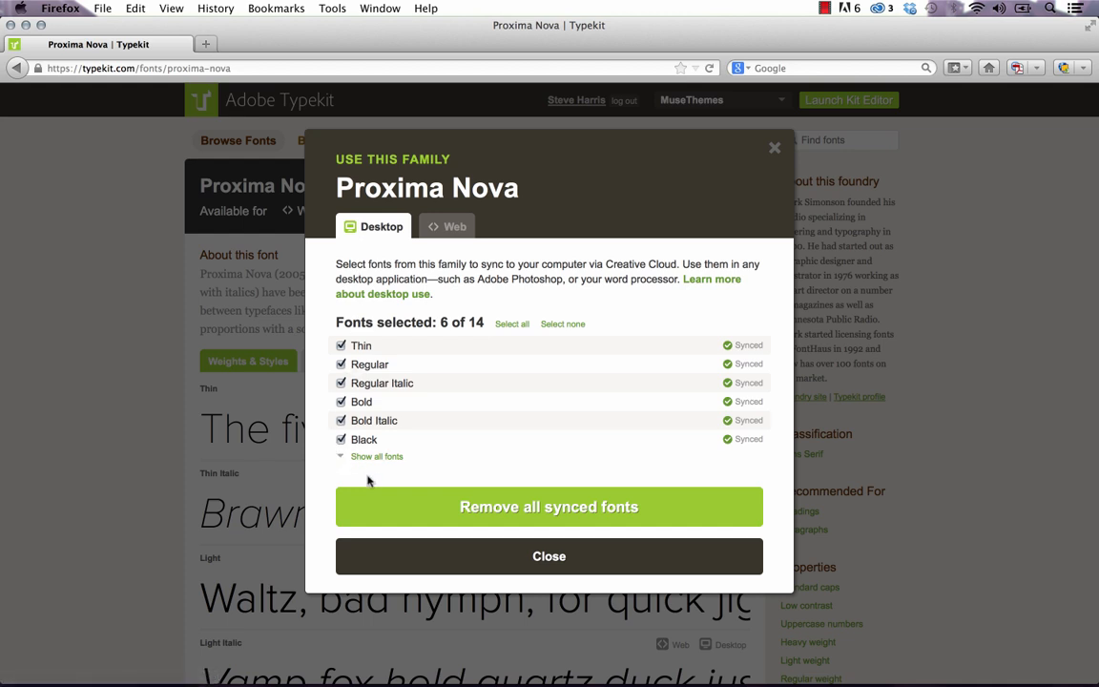
left_click(447, 227)
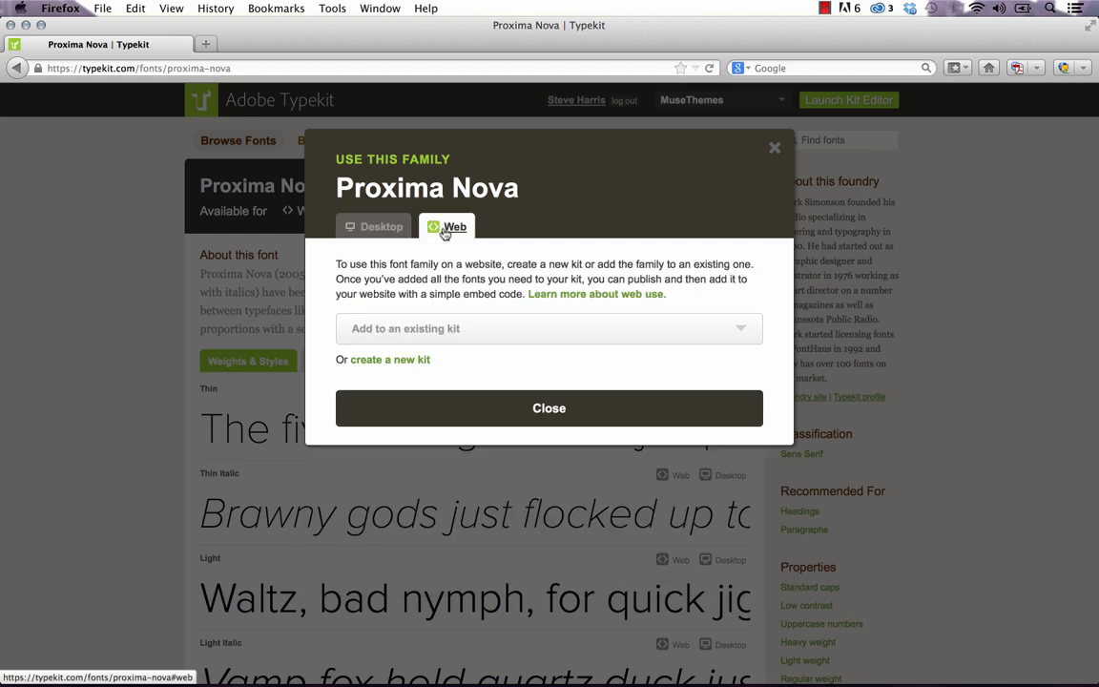
mouse_move(434, 263)
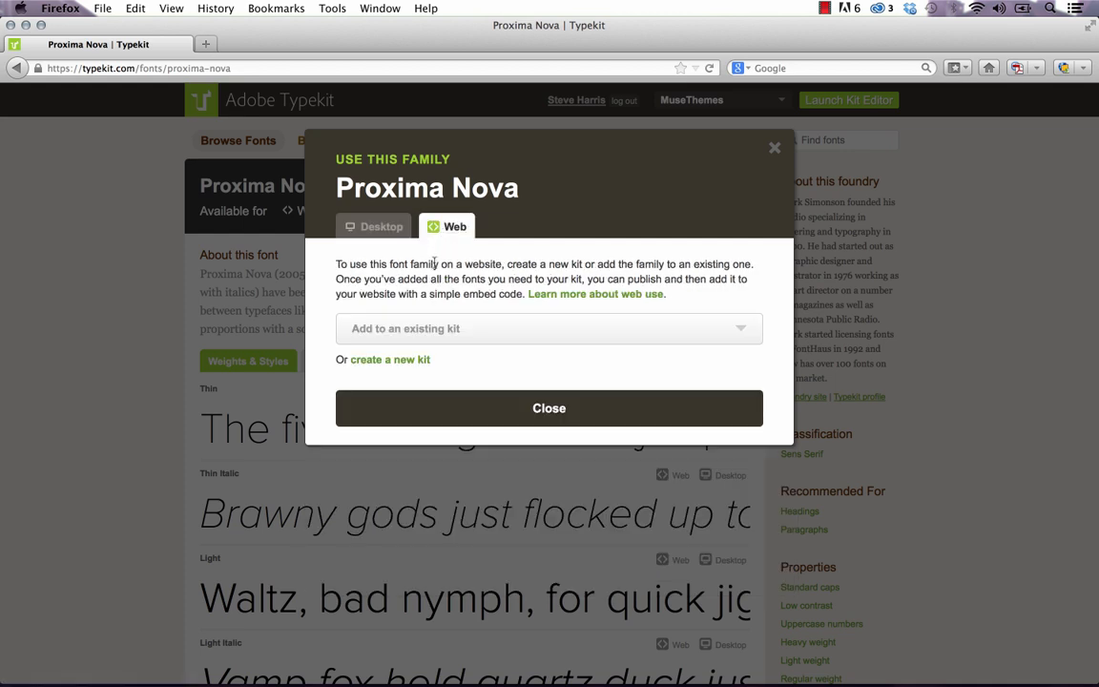
mouse_move(433, 265)
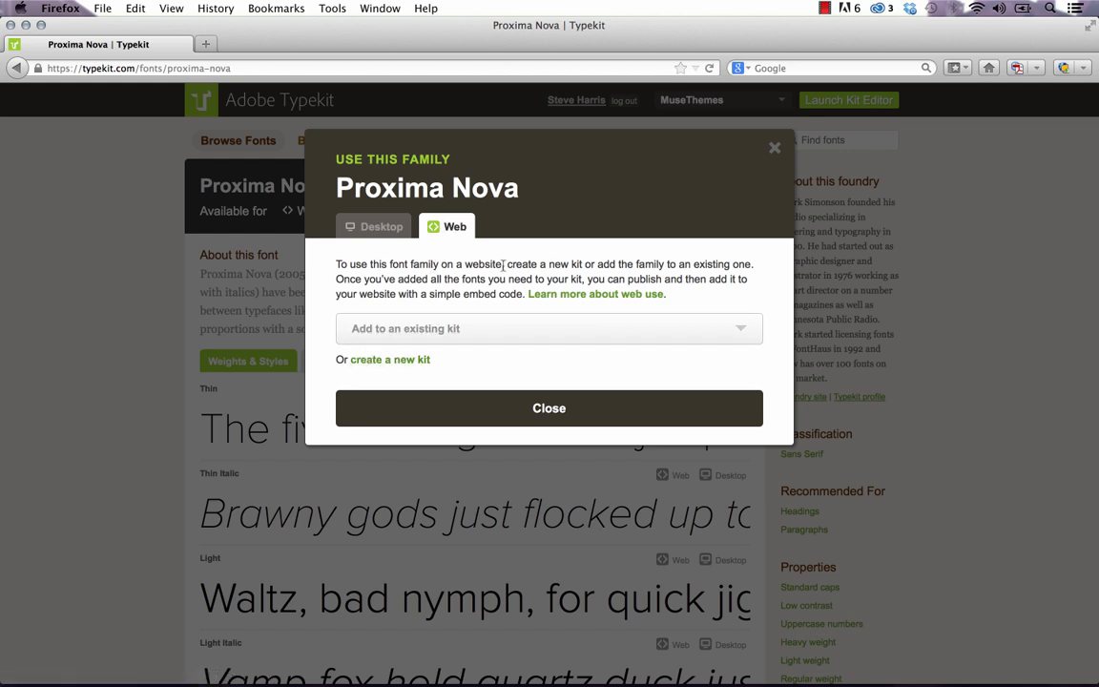
mouse_move(390, 360)
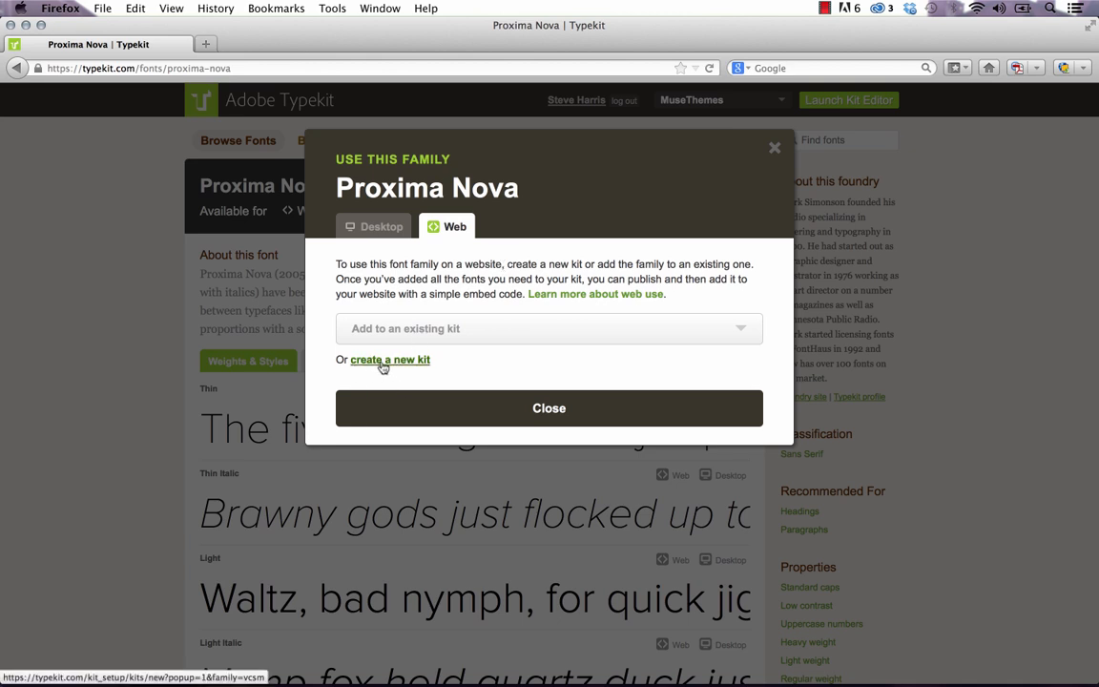
- Create a kit named musethemestest with domain typekitmusethemes1.businesscatalyst.com
left_click(389, 360)
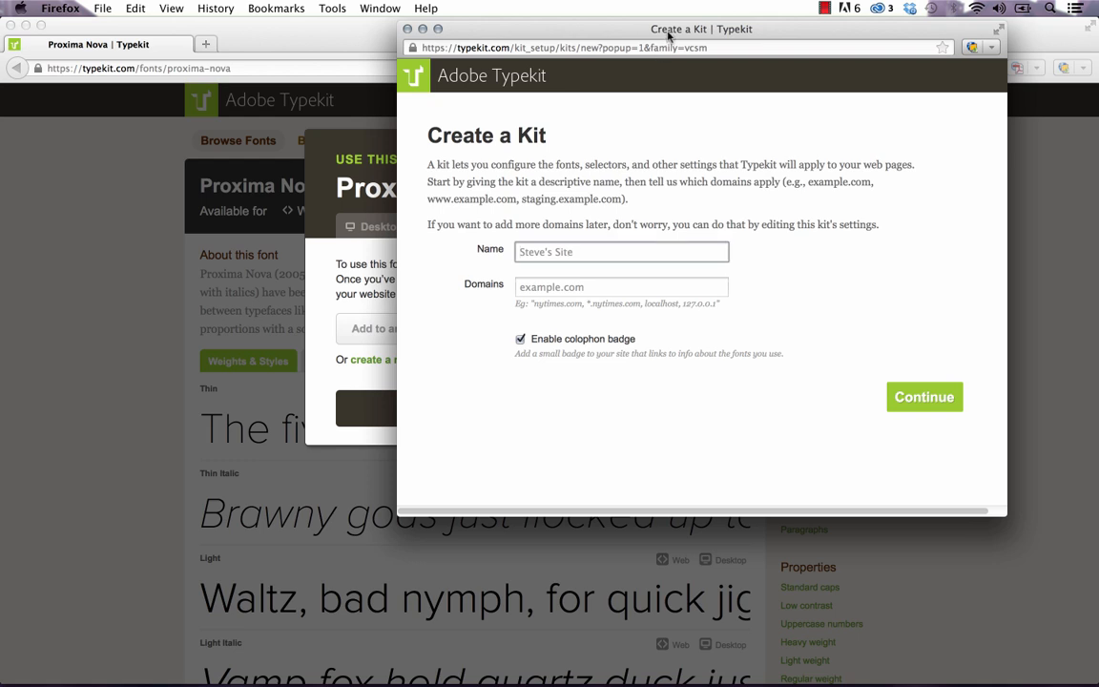
type("musethemestest")
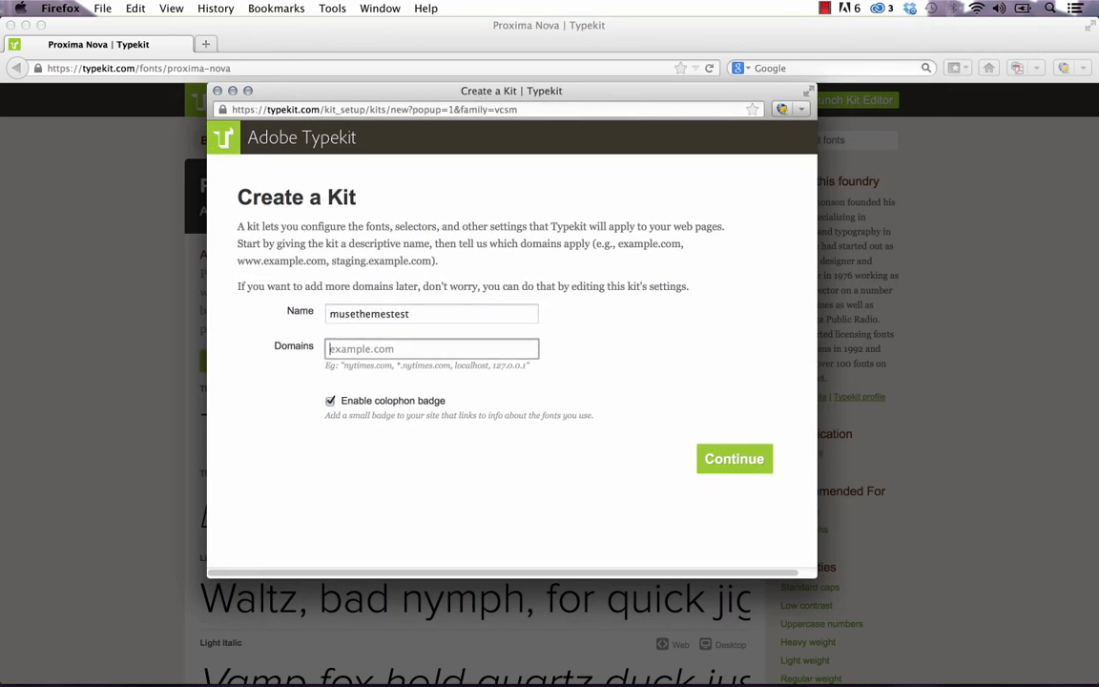
left_click(431, 348)
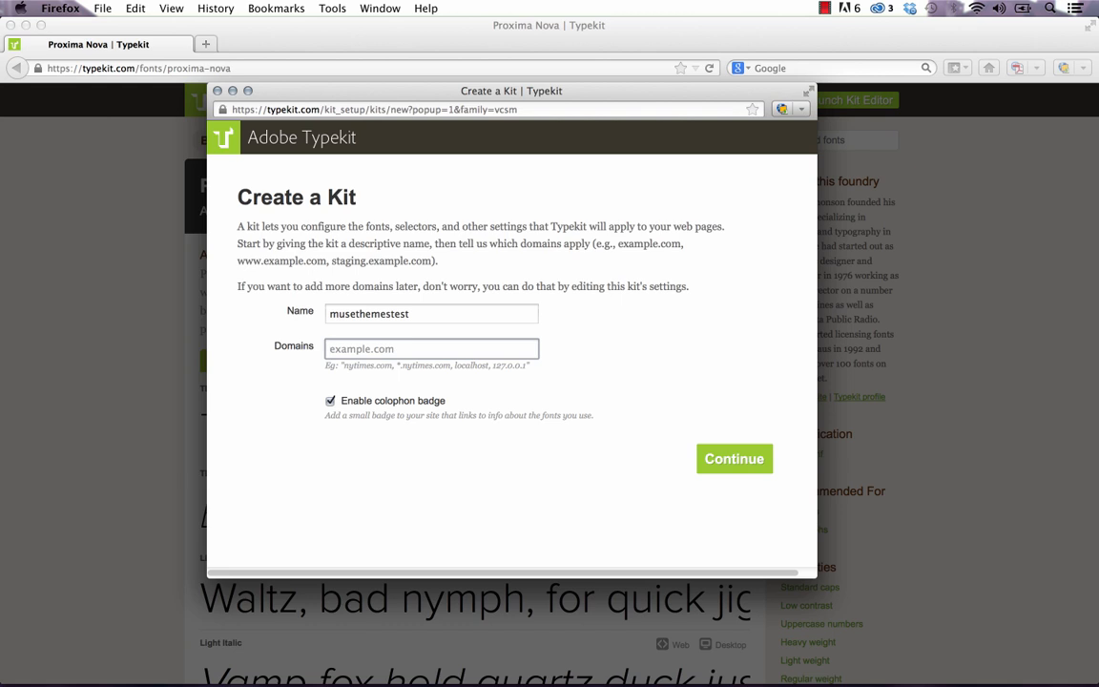
left_click(431, 348)
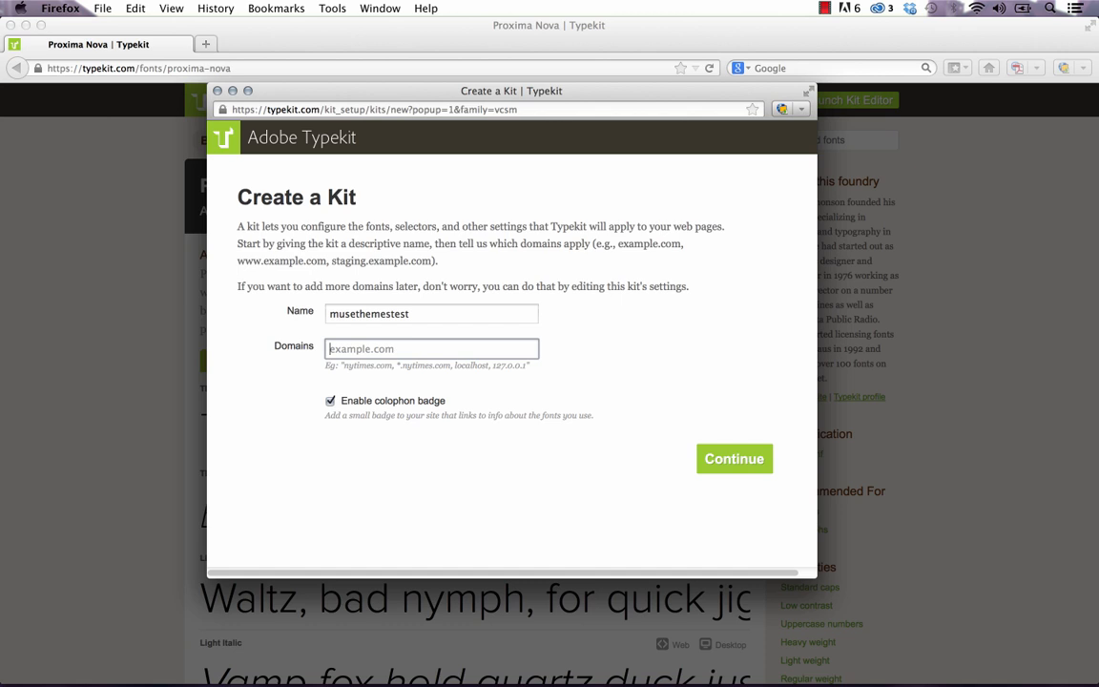
type("http")
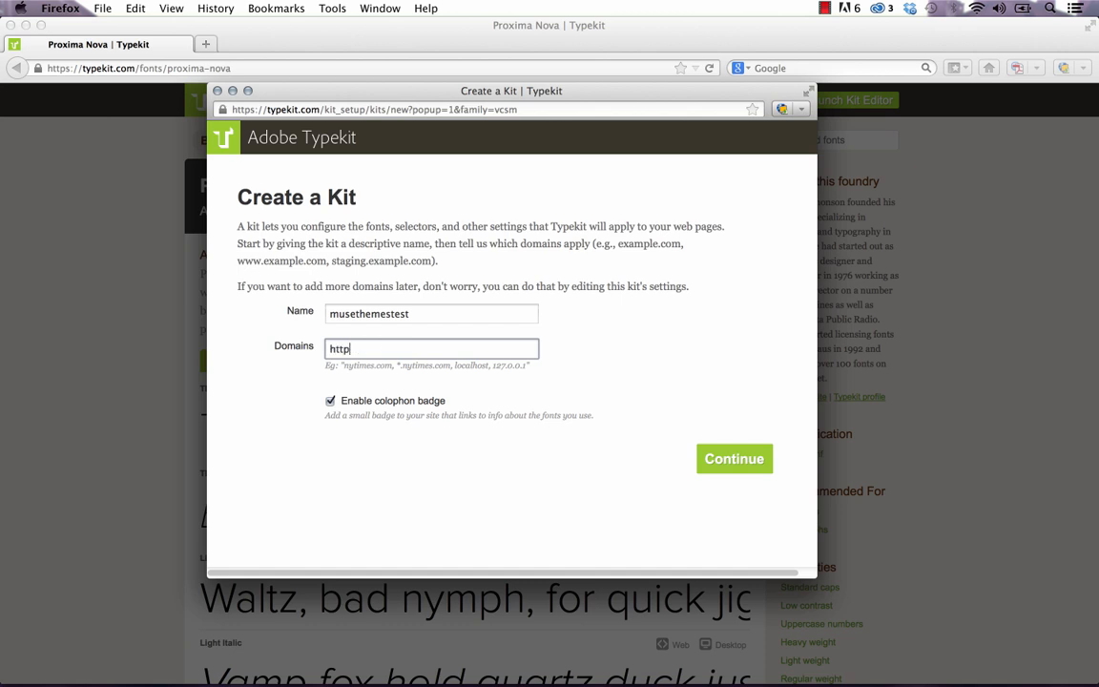
type("://")
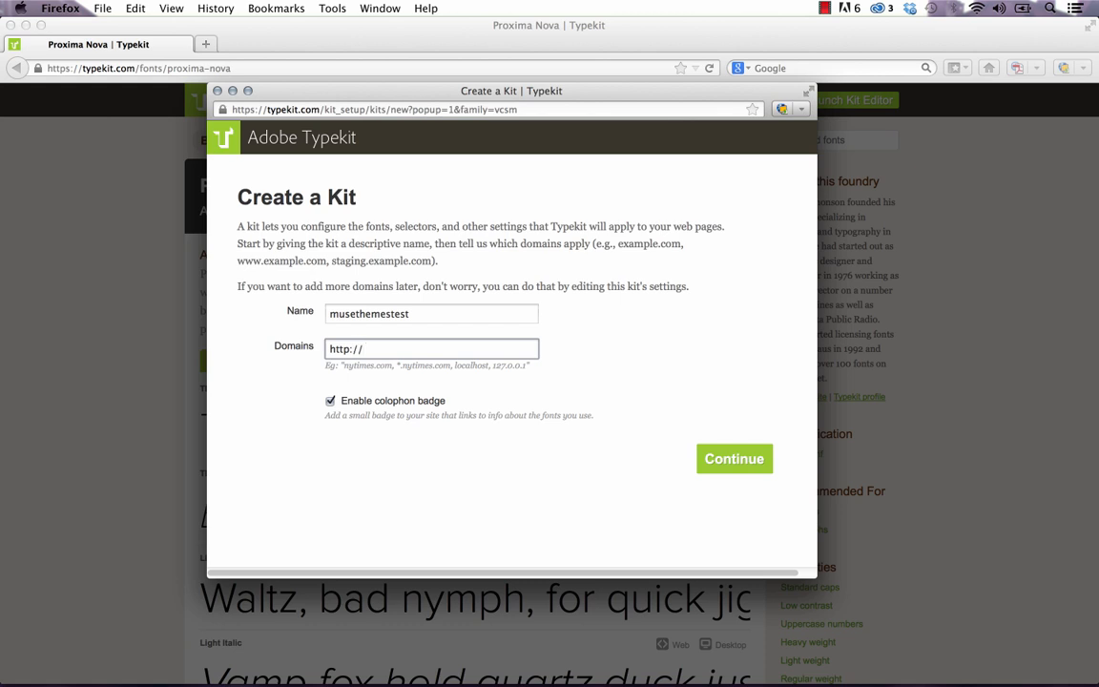
type("typek")
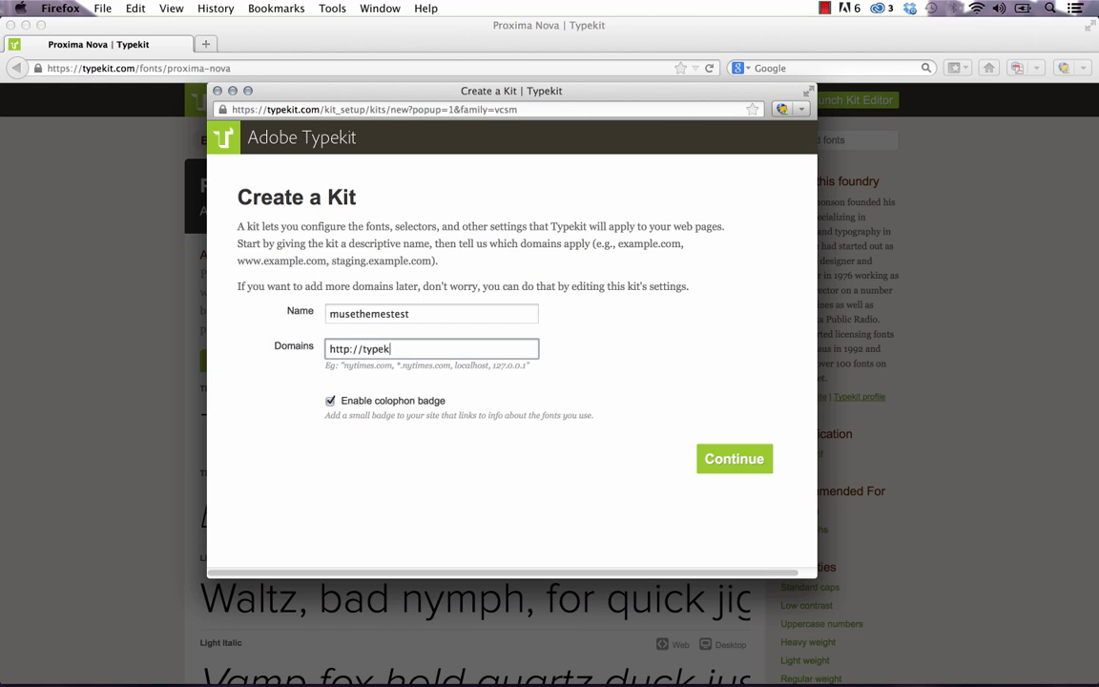
type("musethemes")
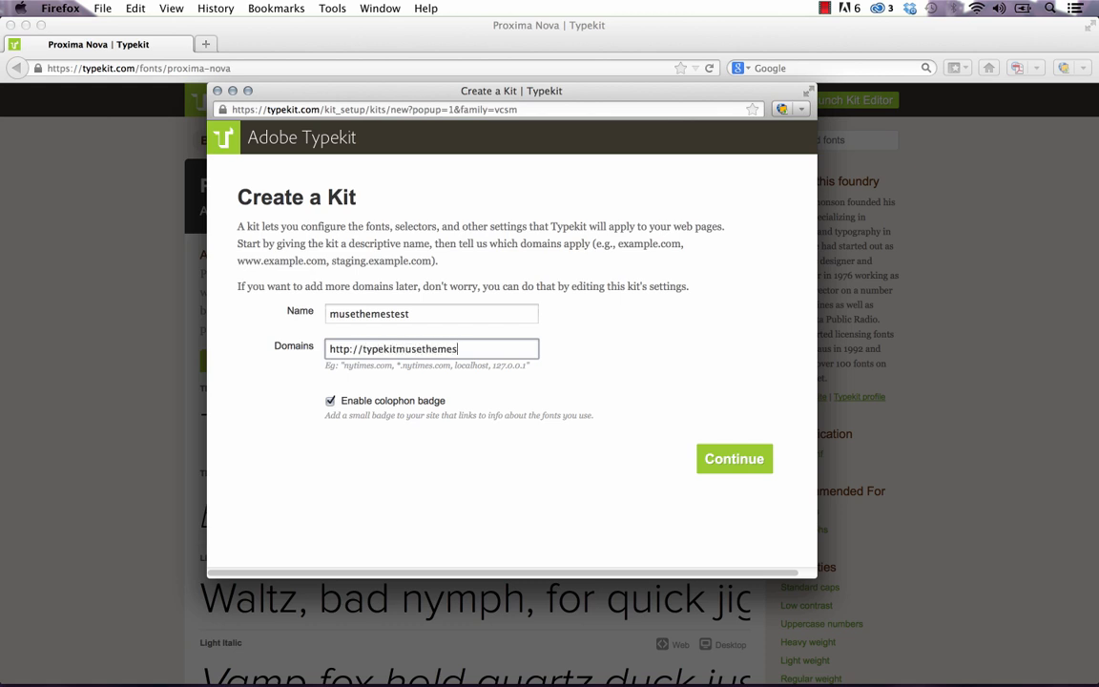
type("1.businesscatalyst.com")
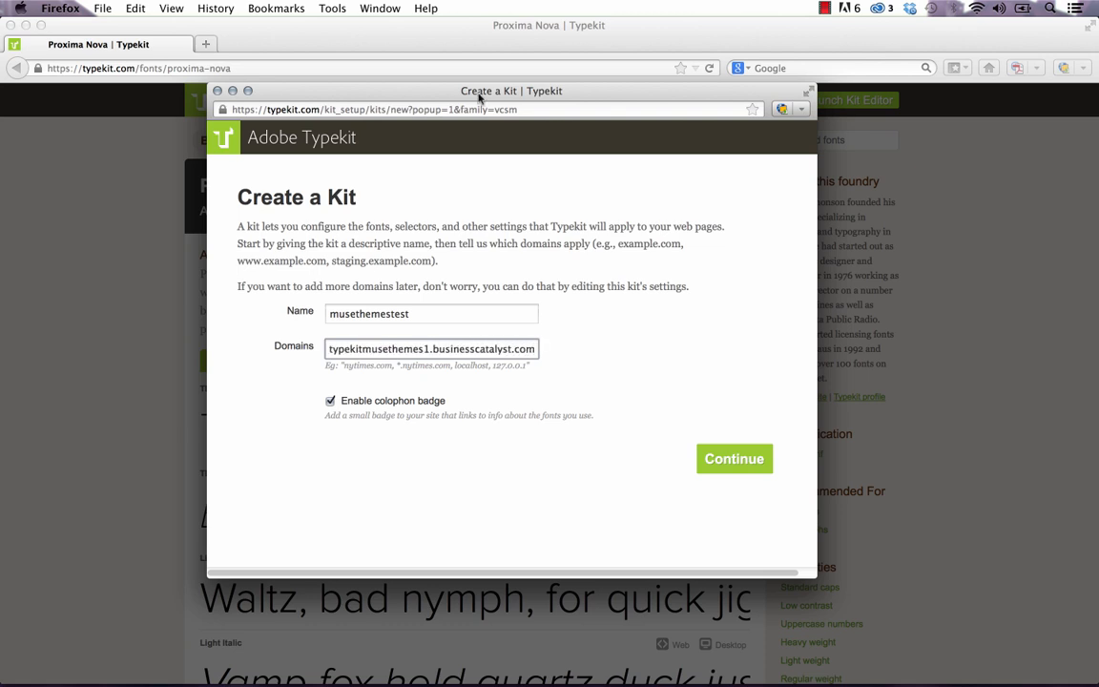
triple_click(431, 348)
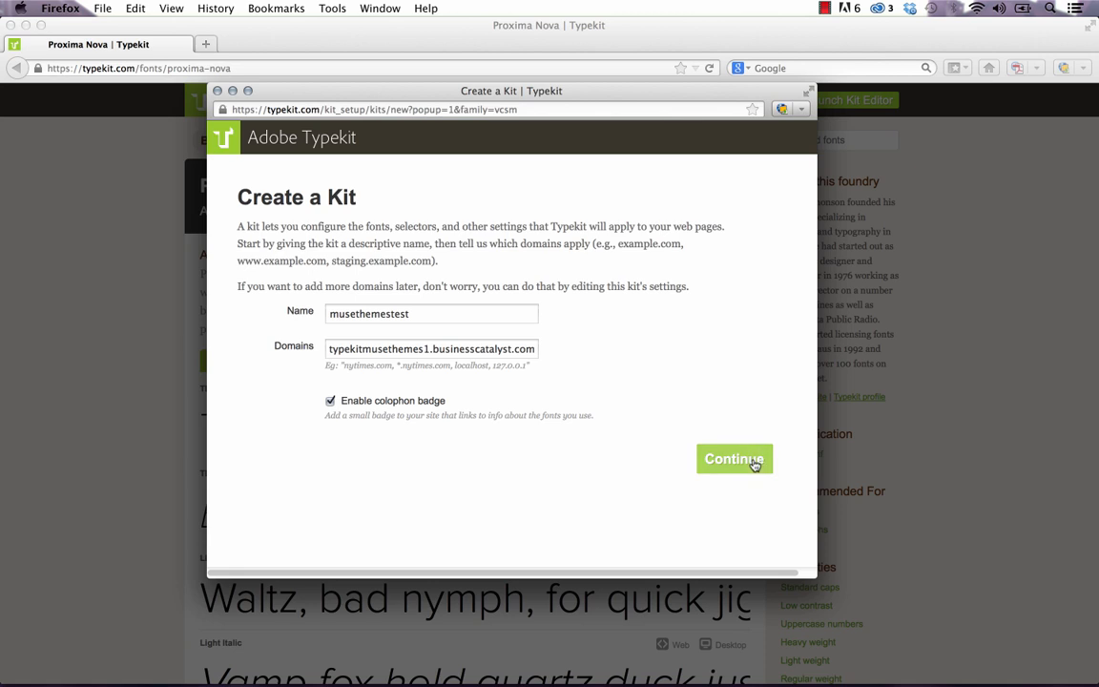
- Create the musethemestest kit and continue past its JavaScript embed code
left_click(733, 459)
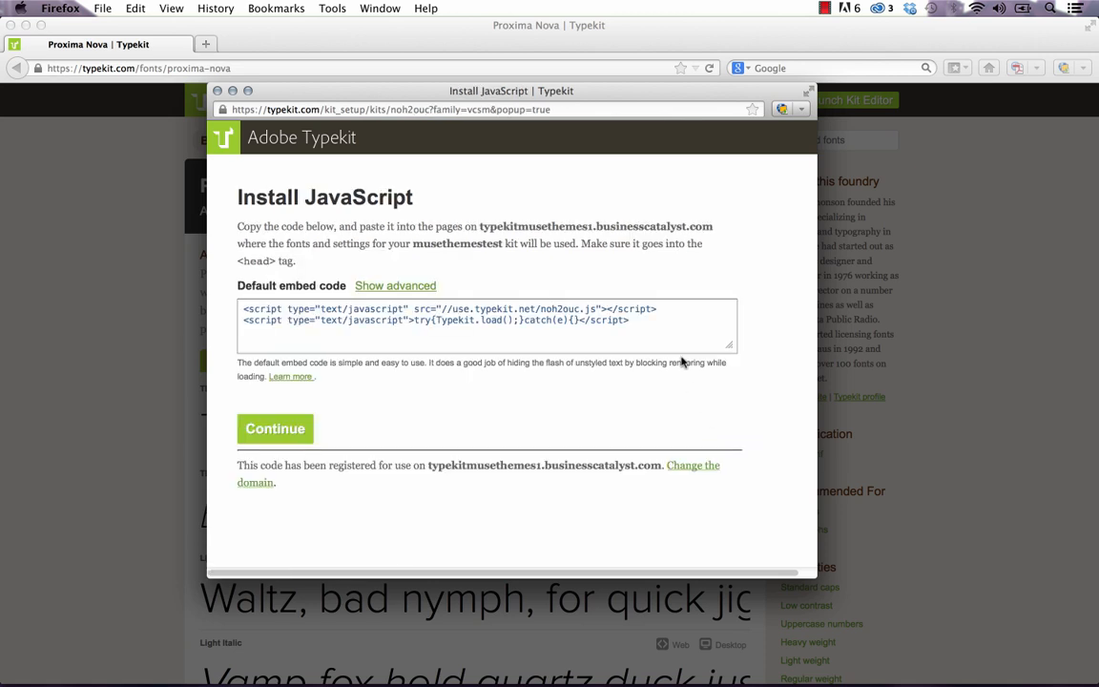
mouse_move(275, 429)
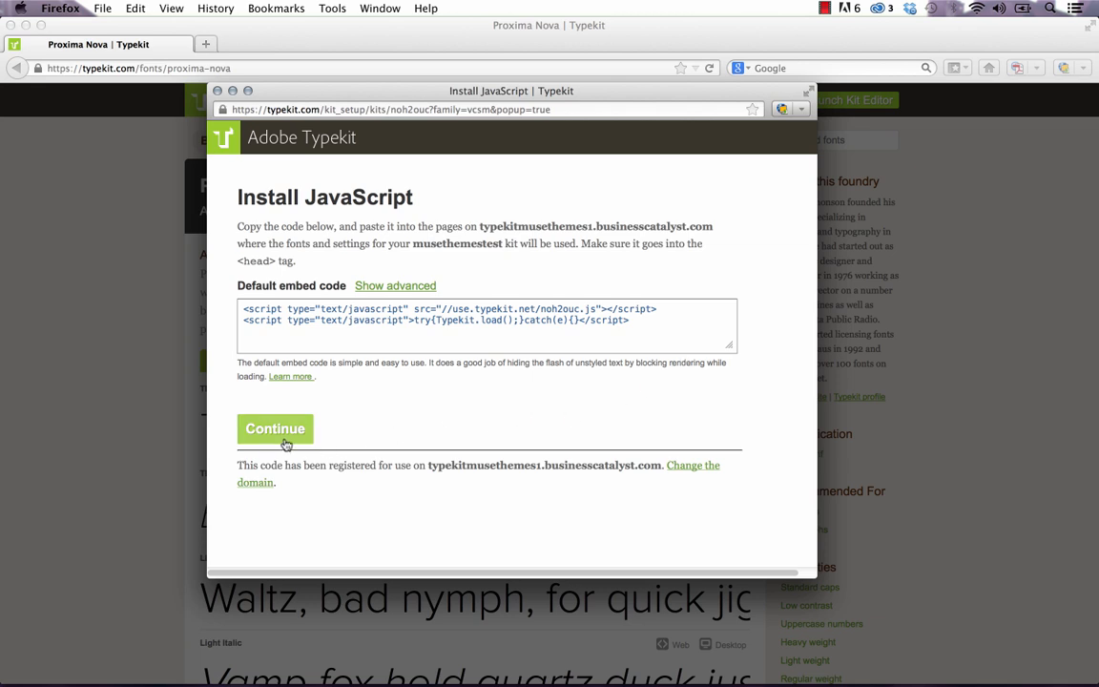
left_click(275, 428)
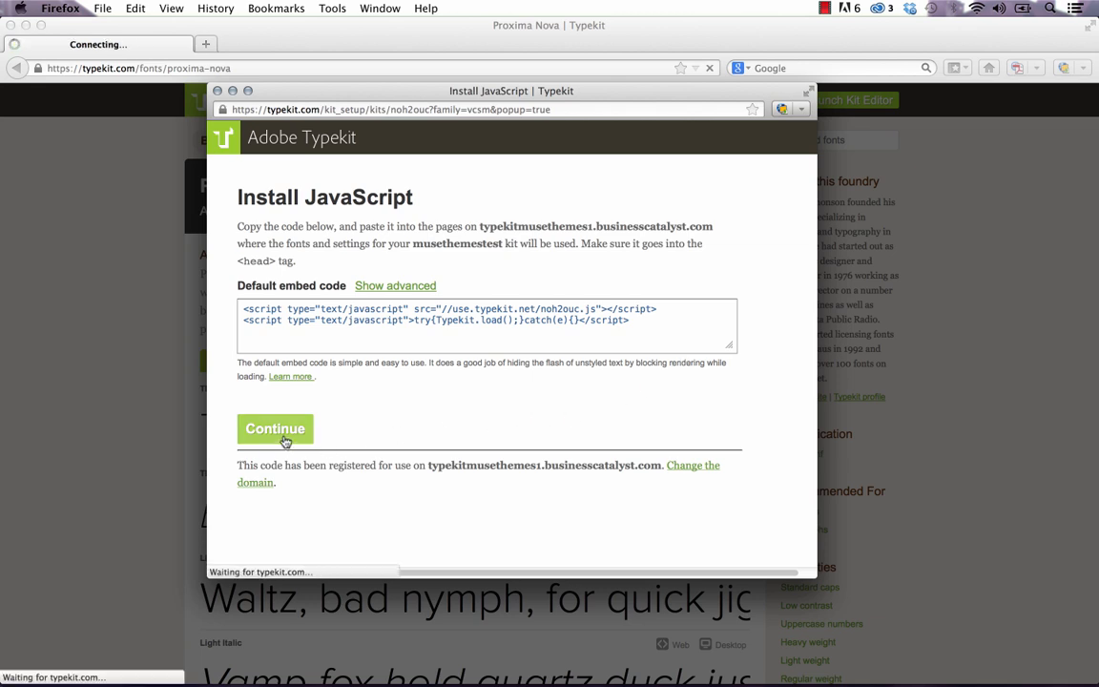
- Continue to the Kit Editor, then open the Muse Typekit widget's settings
left_click(275, 429)
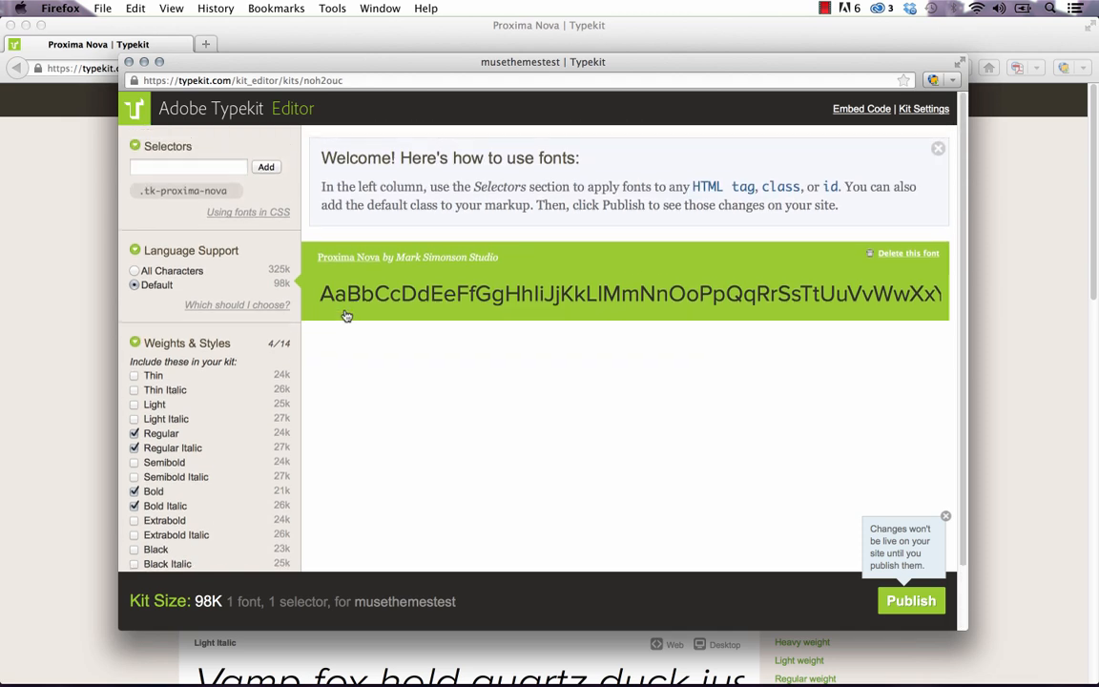
scroll("down", 3)
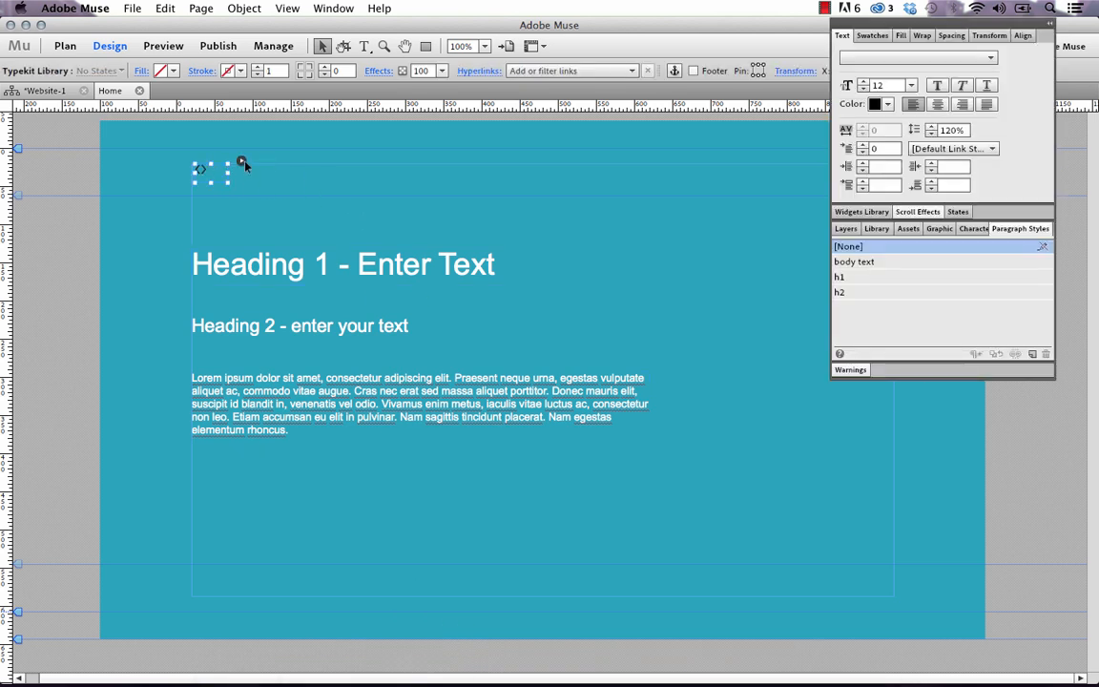
left_click(242, 163)
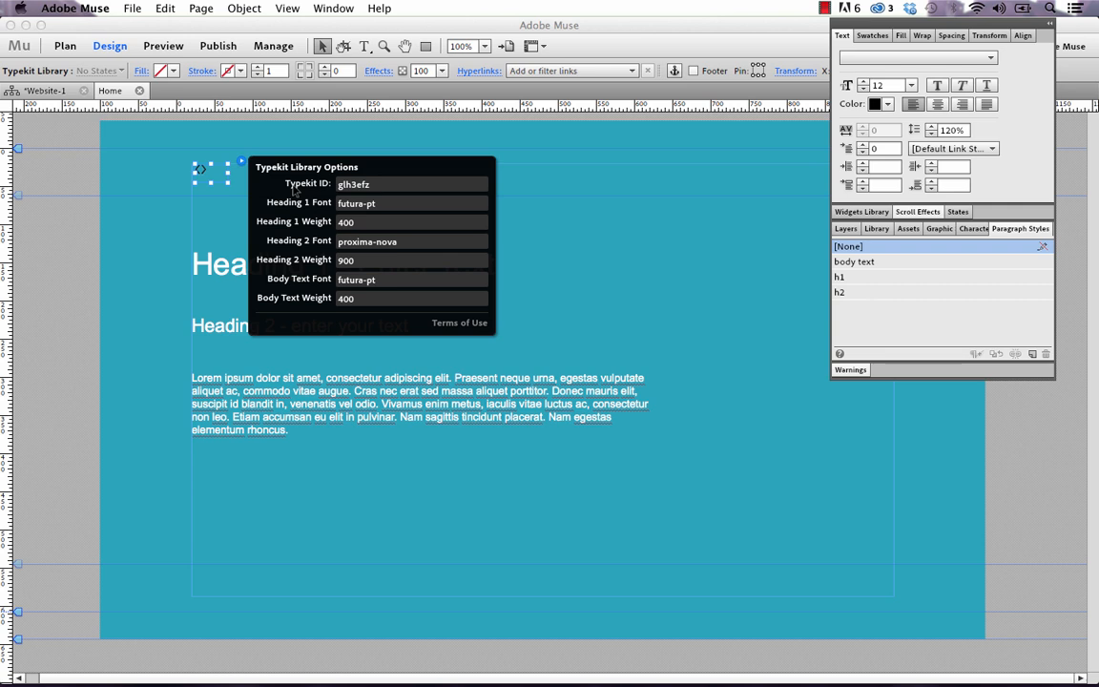
mouse_move(316, 659)
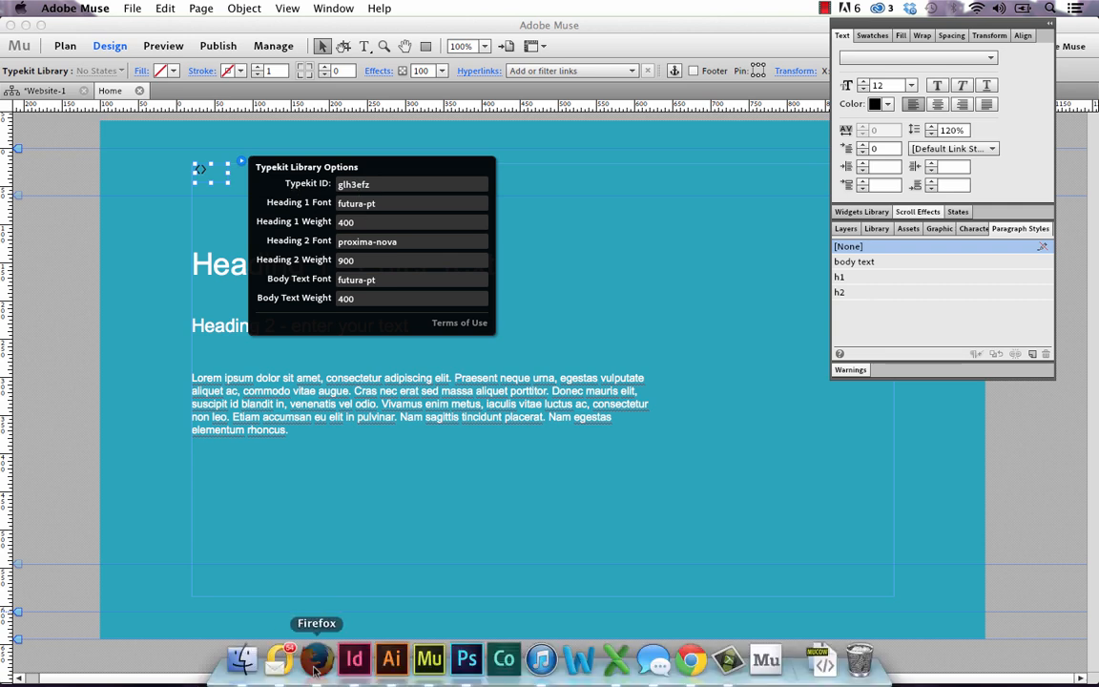
- Copy the kit ID noh2ouc from the kit's embed code and return to Muse
left_click(316, 658)
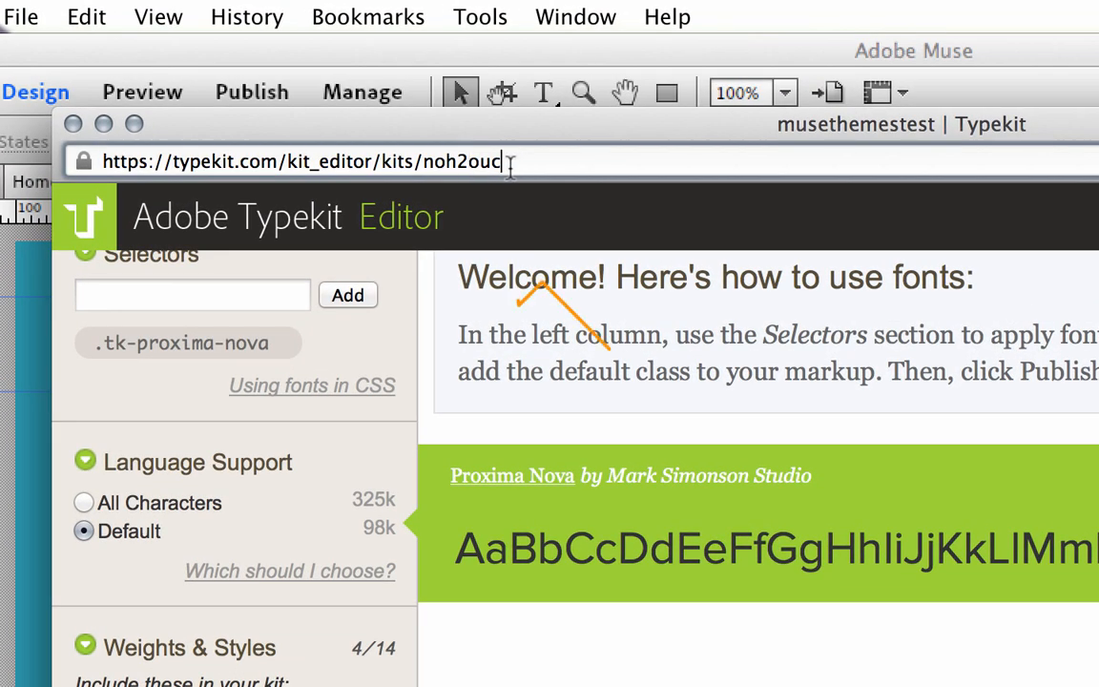
double_click(461, 161)
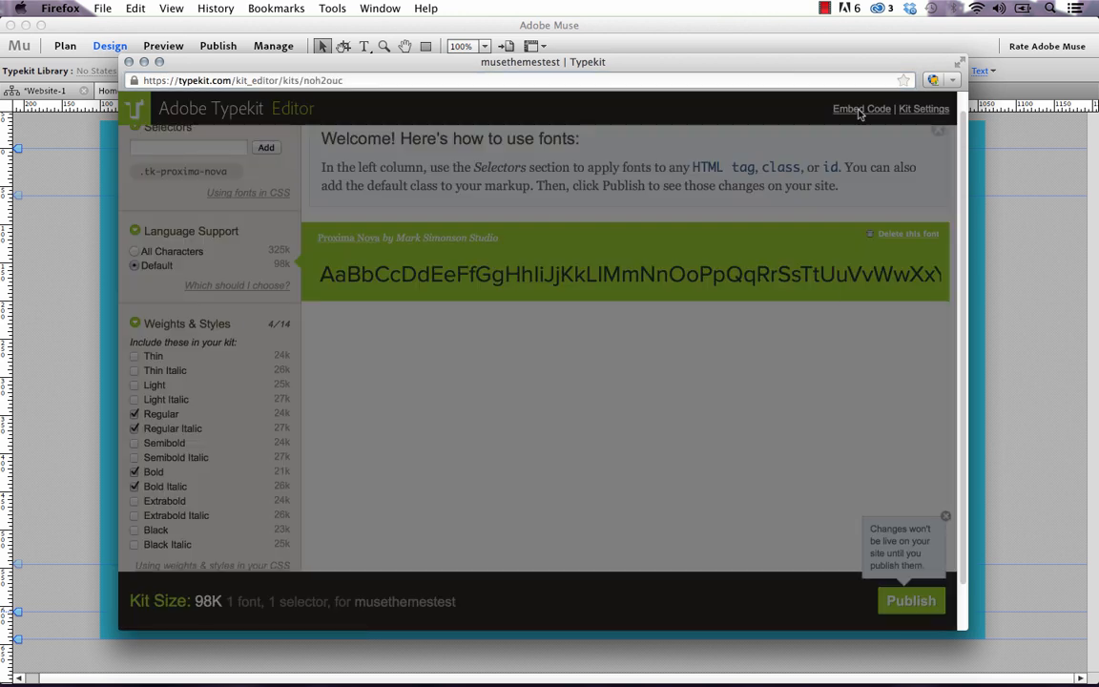
left_click(861, 108)
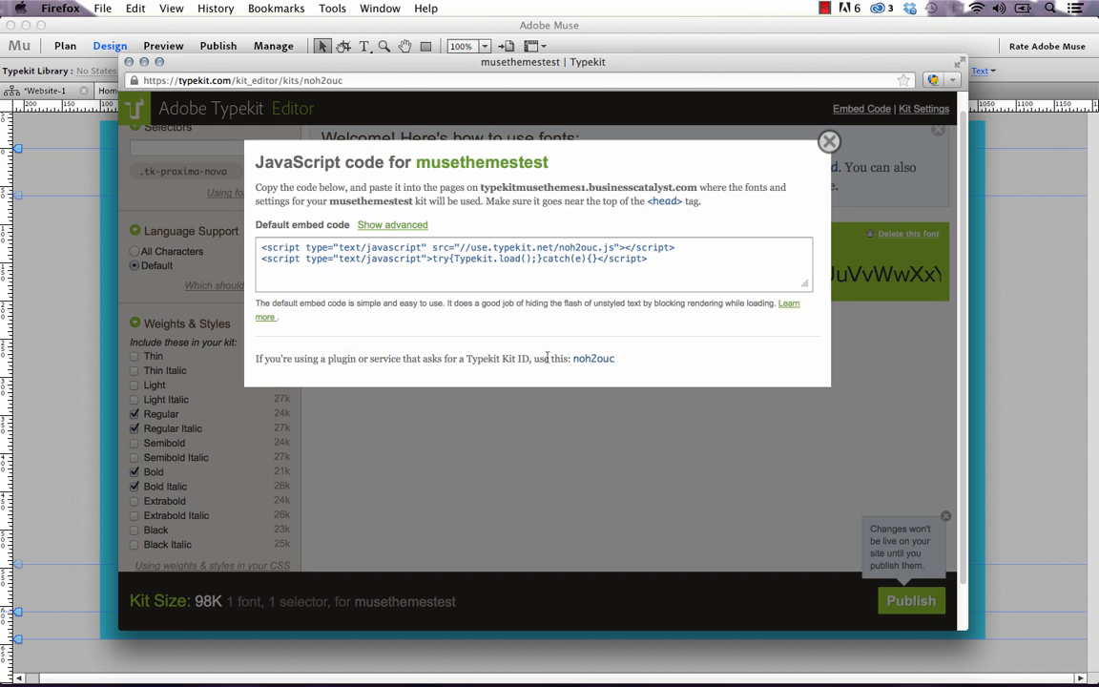
double_click(593, 358)
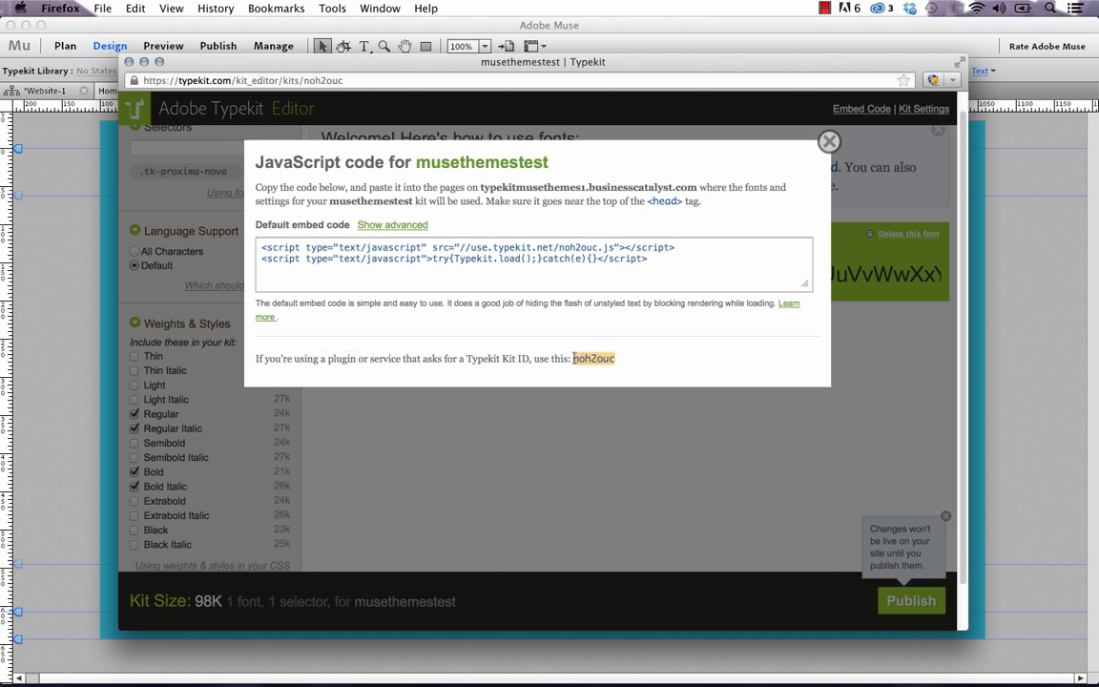
left_click(828, 141)
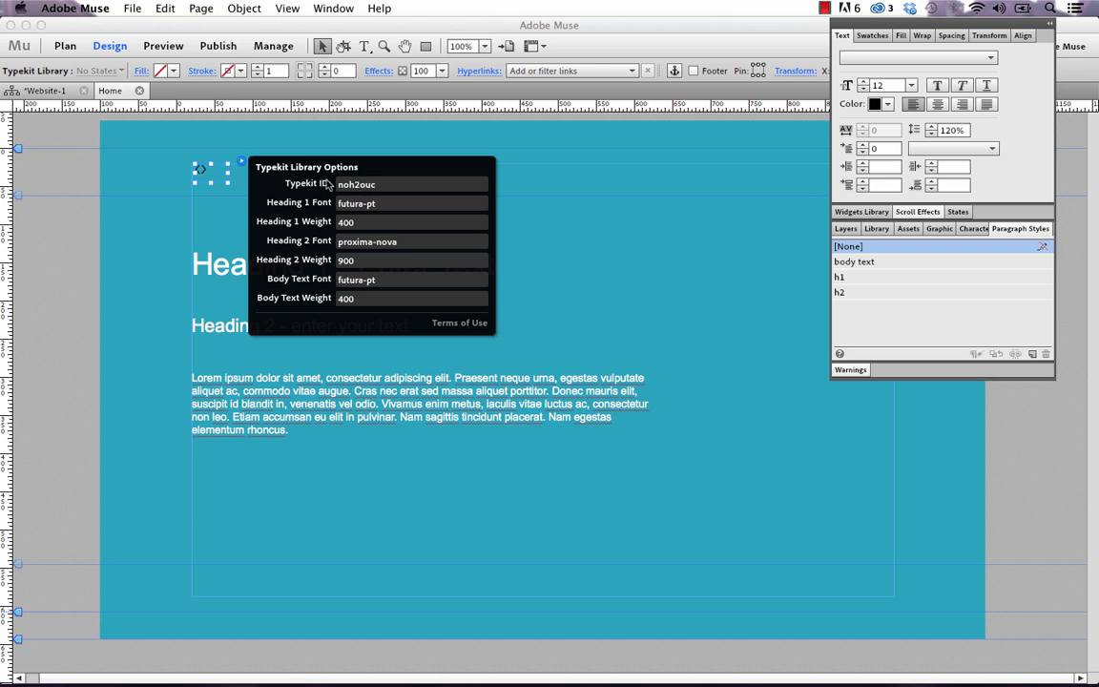
mouse_move(281, 224)
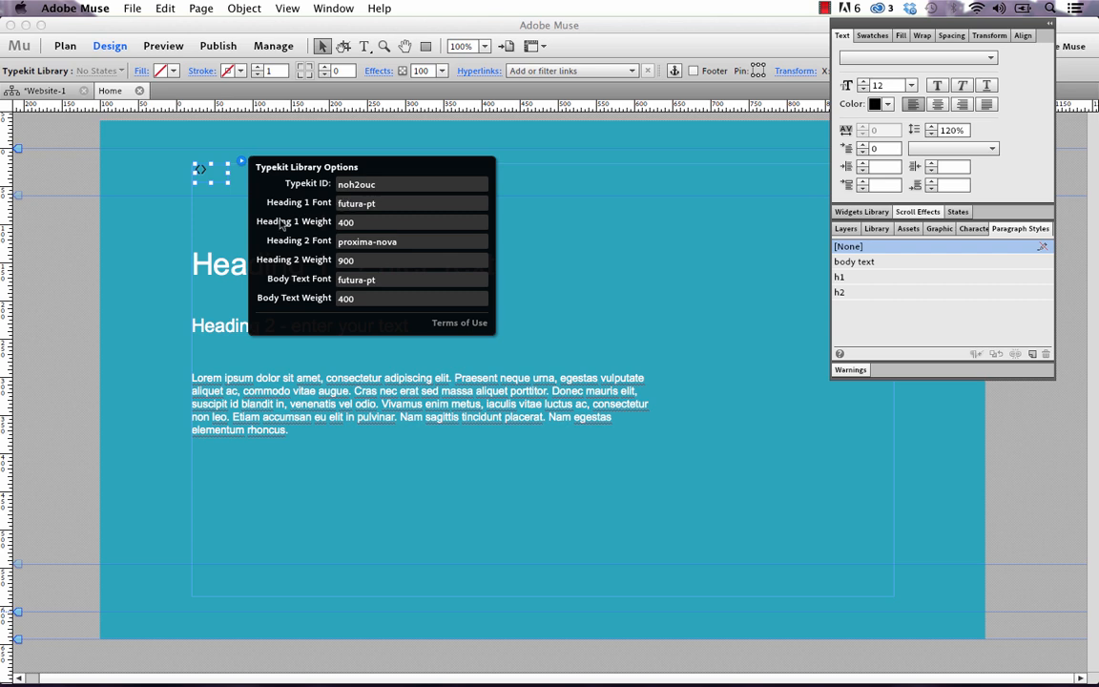
mouse_move(276, 227)
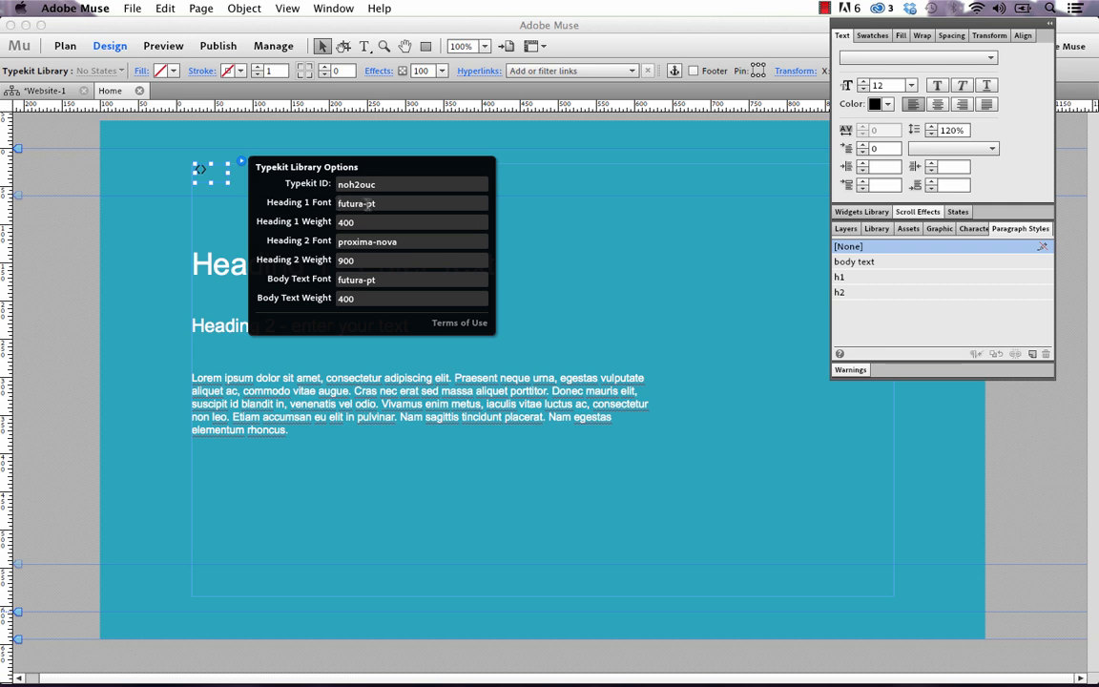
mouse_move(144, 257)
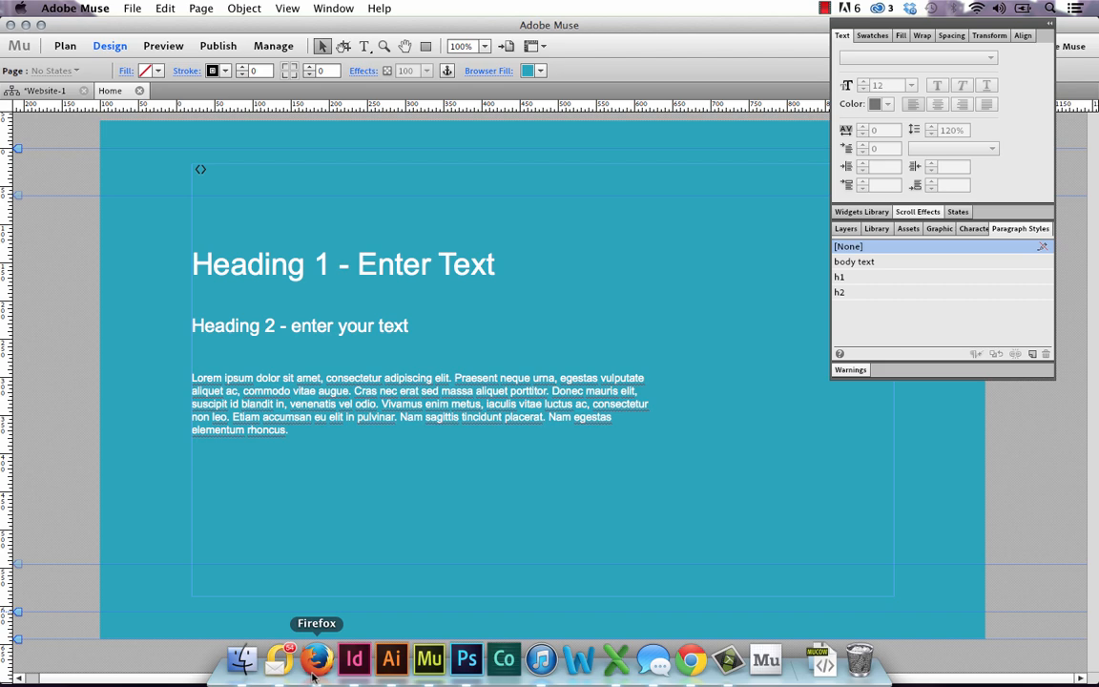
- Copy the proxima-nova font-family name from Typekit's weights and styles guide
left_click(316, 658)
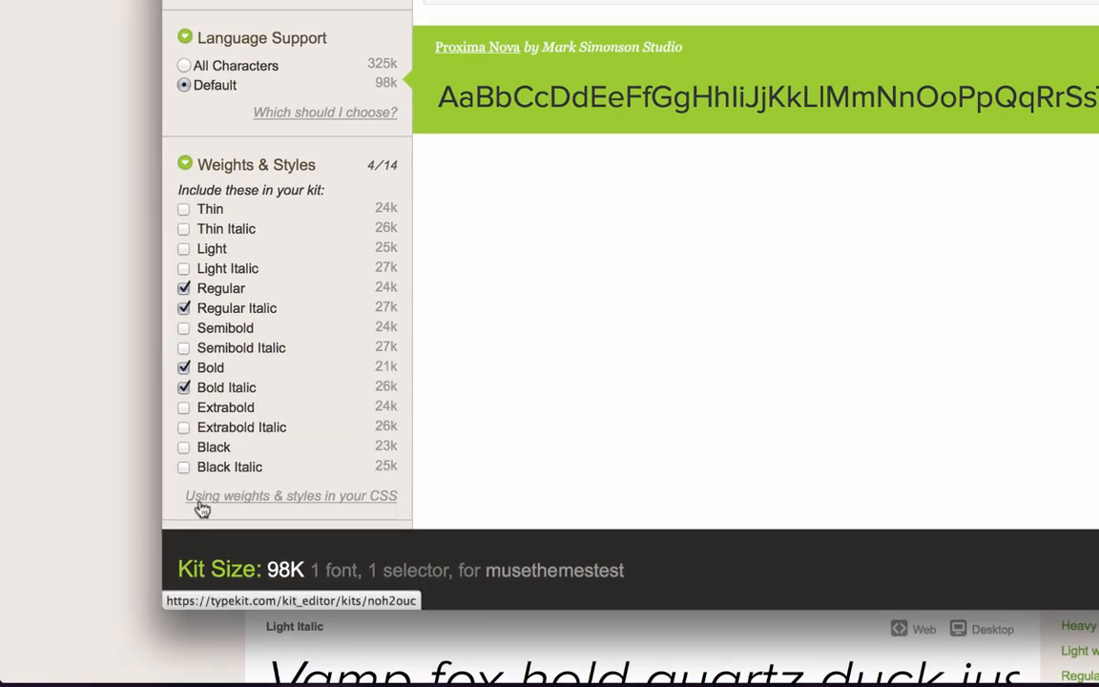
mouse_move(305, 504)
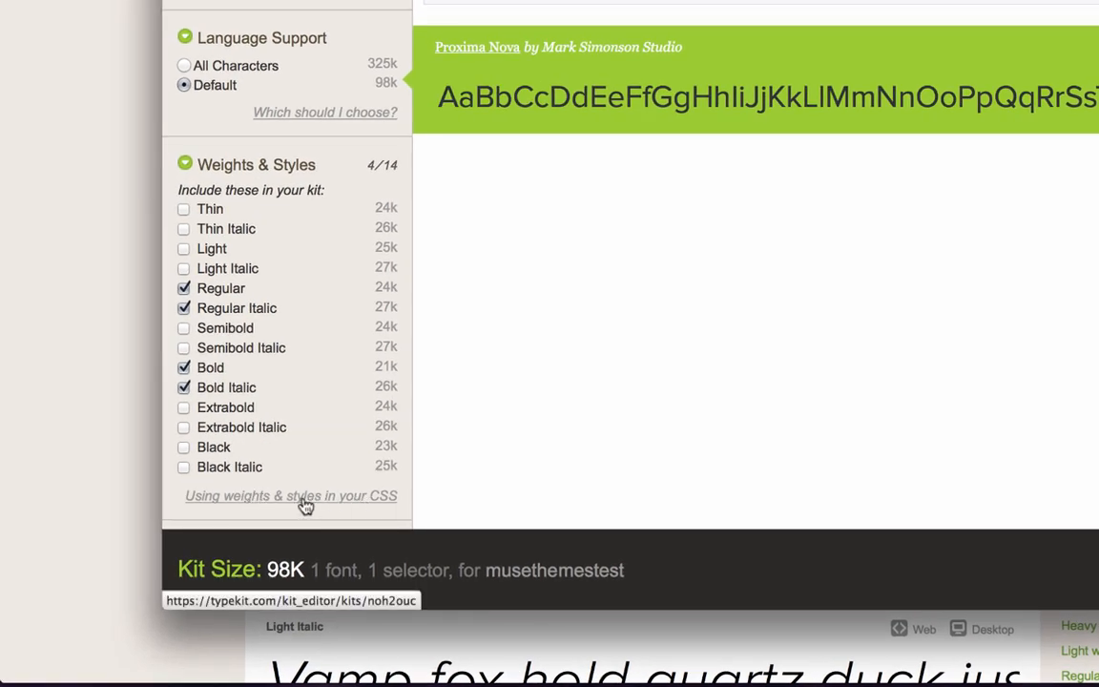
left_click(291, 495)
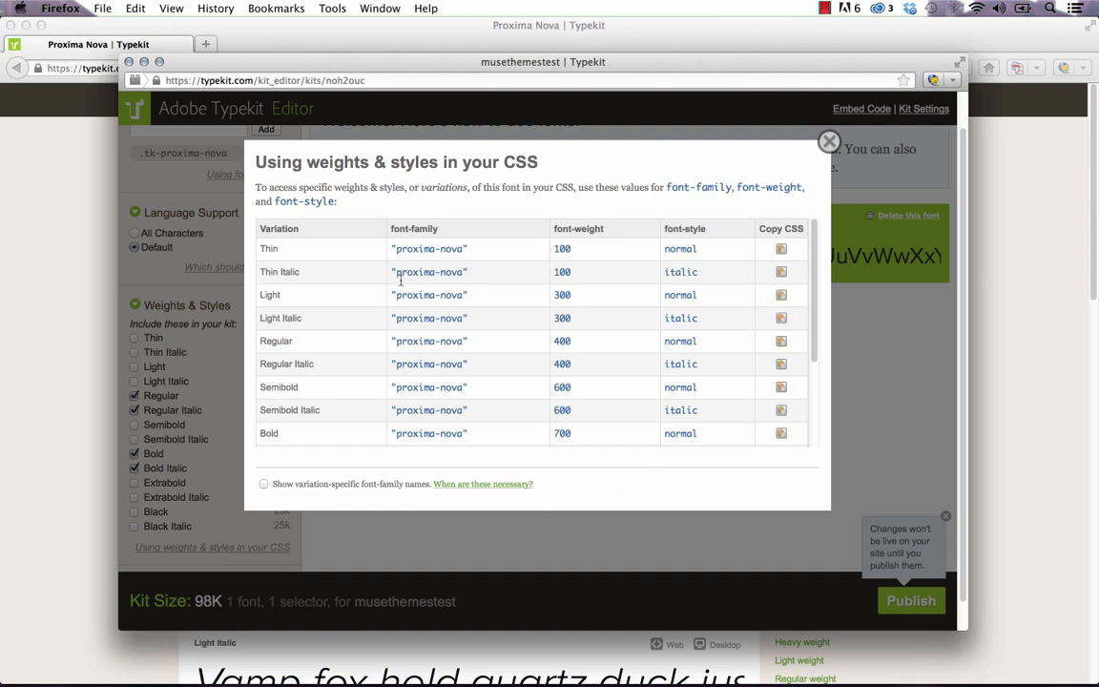
double_click(429, 249)
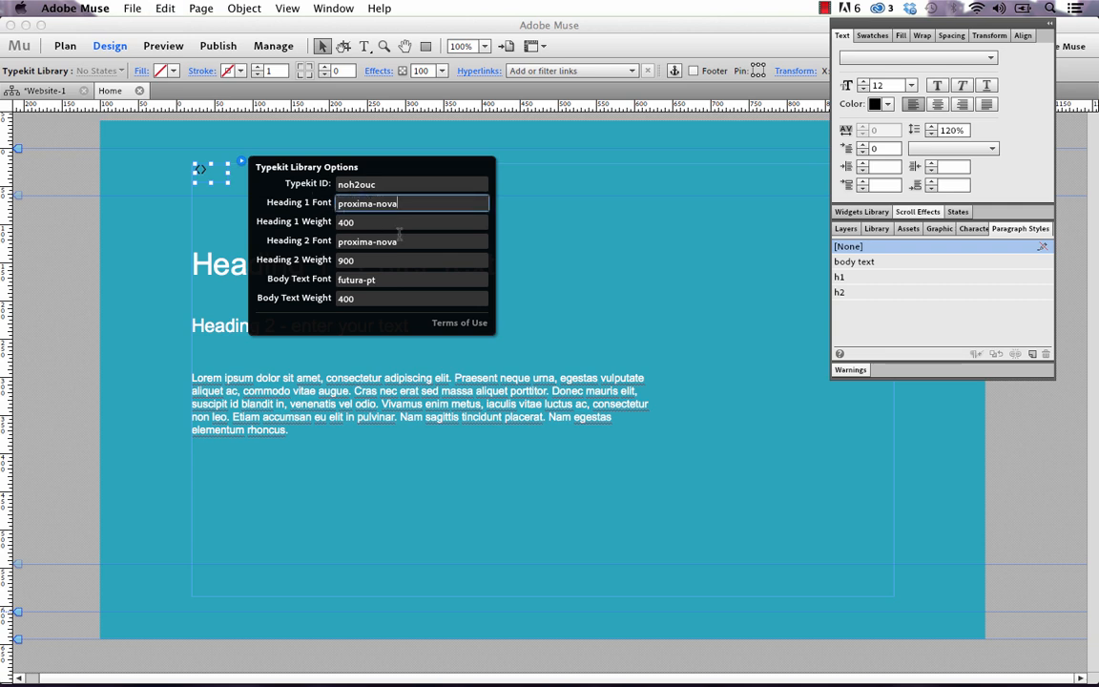
- Set the widget's Body Text Font to proxima-nova
left_click(412, 279)
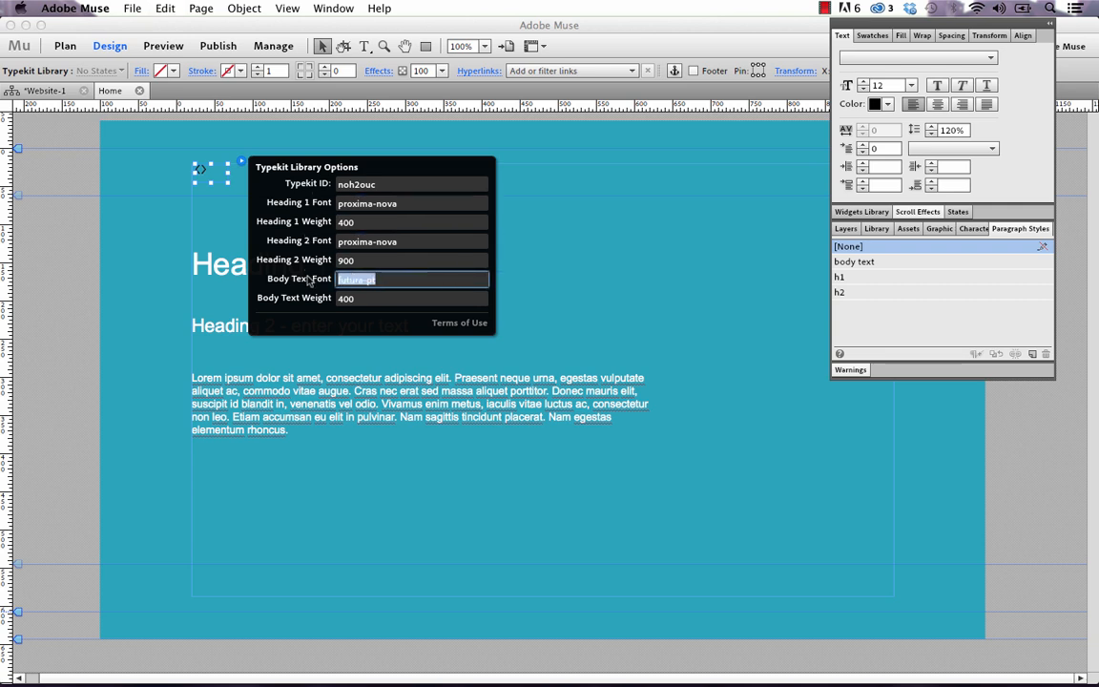
type("proxima-nova")
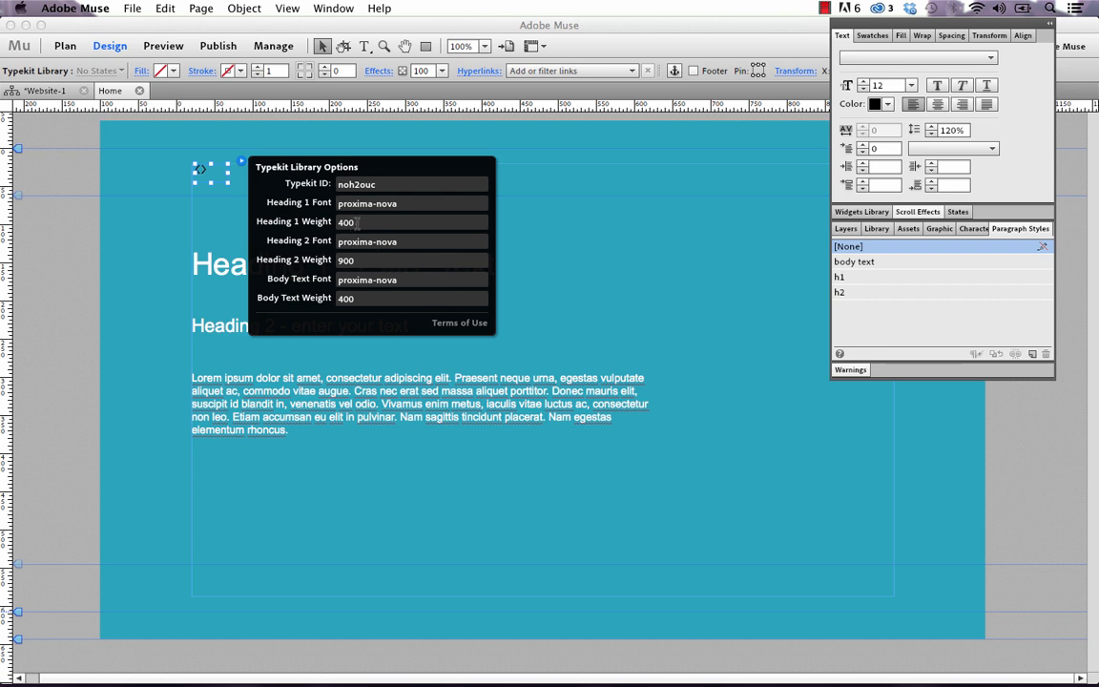
mouse_move(316, 658)
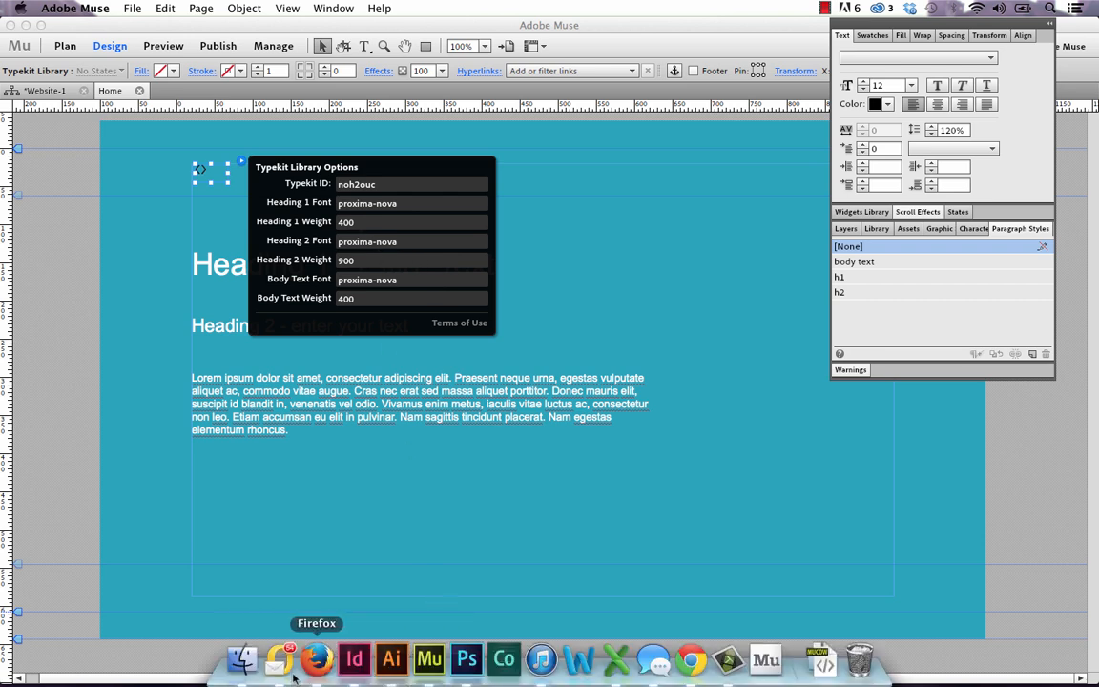
left_click(316, 659)
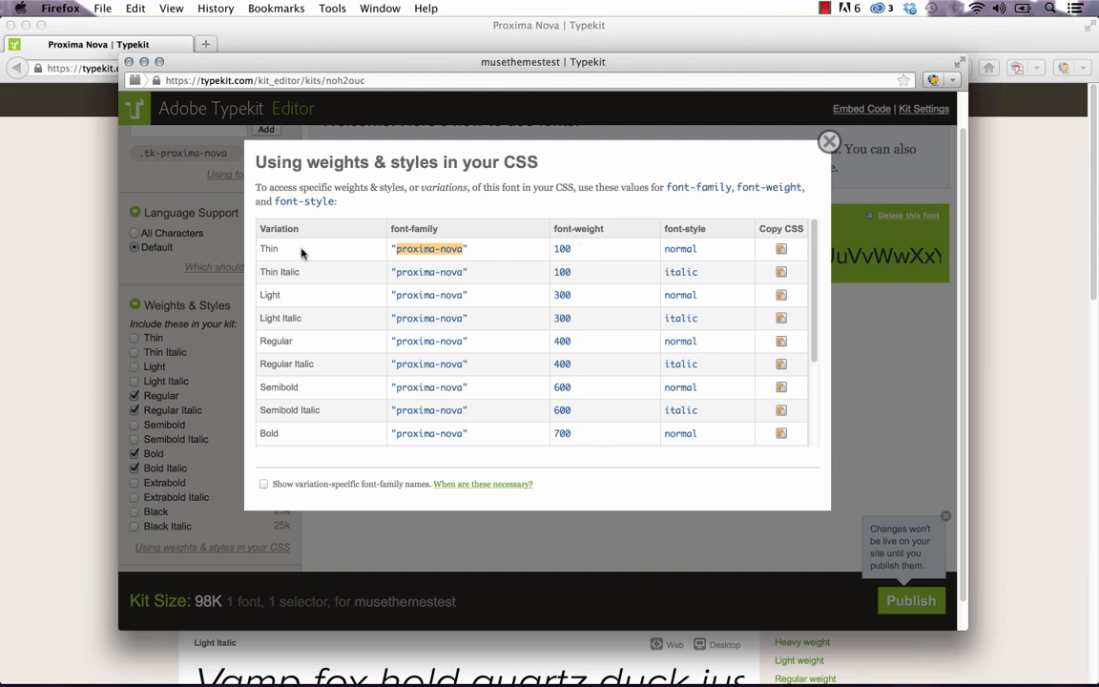
mouse_move(329, 325)
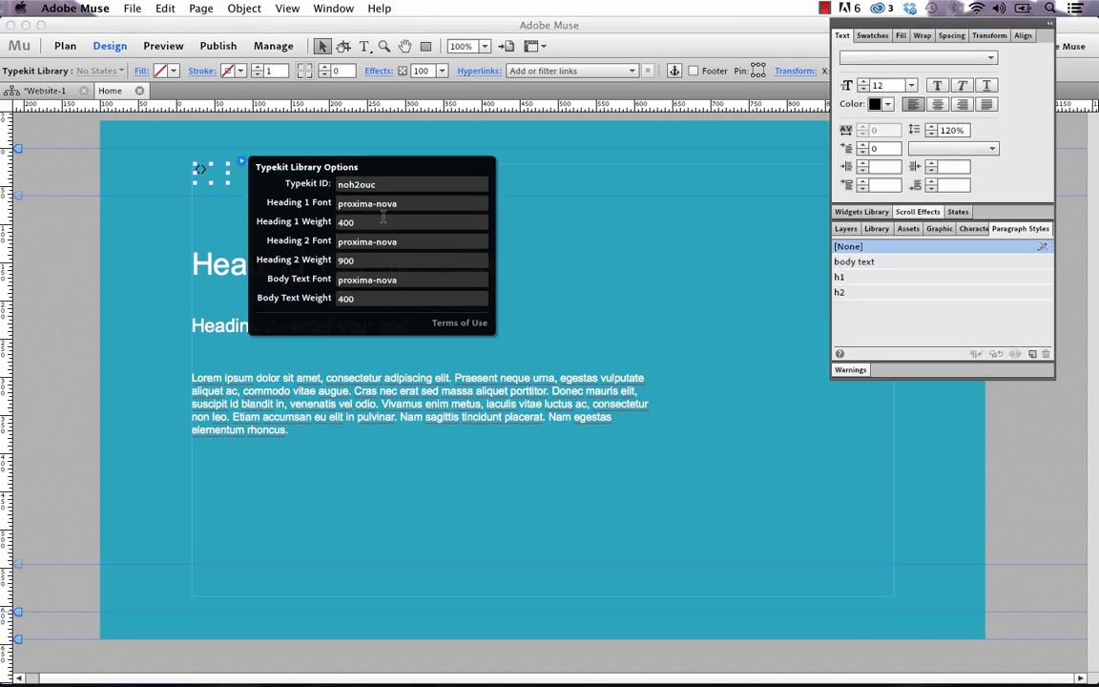
- Set the Typekit widget weights: Heading 1 to 100, Heading 2 to 700, body text to 400
left_click(411, 221)
type("100")
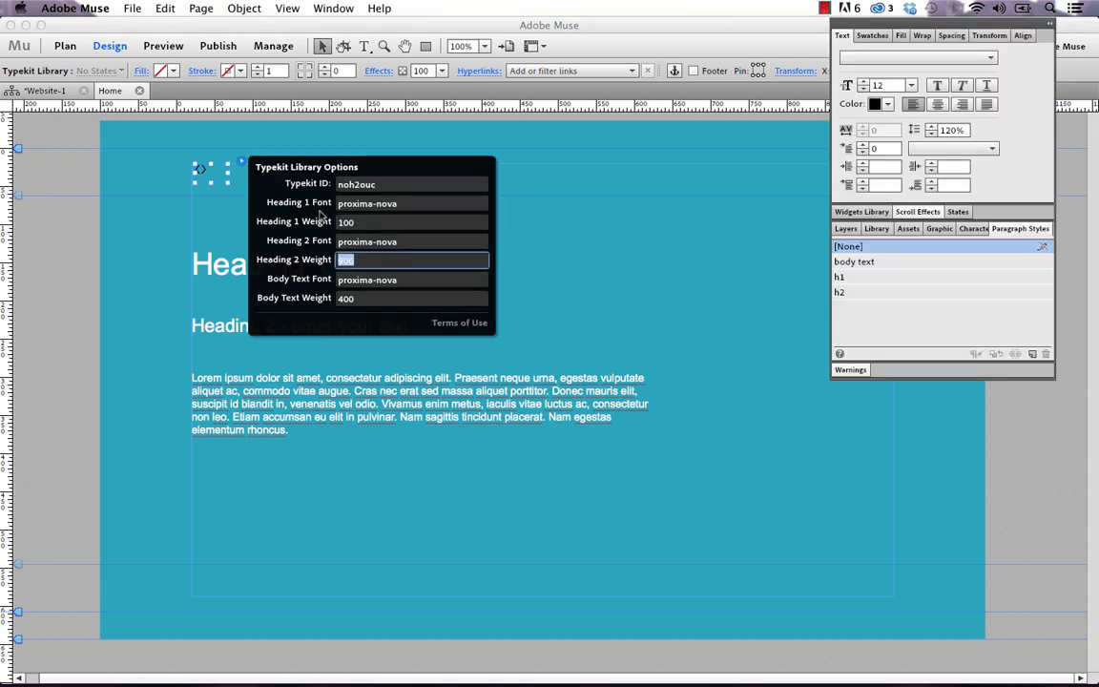
type("70")
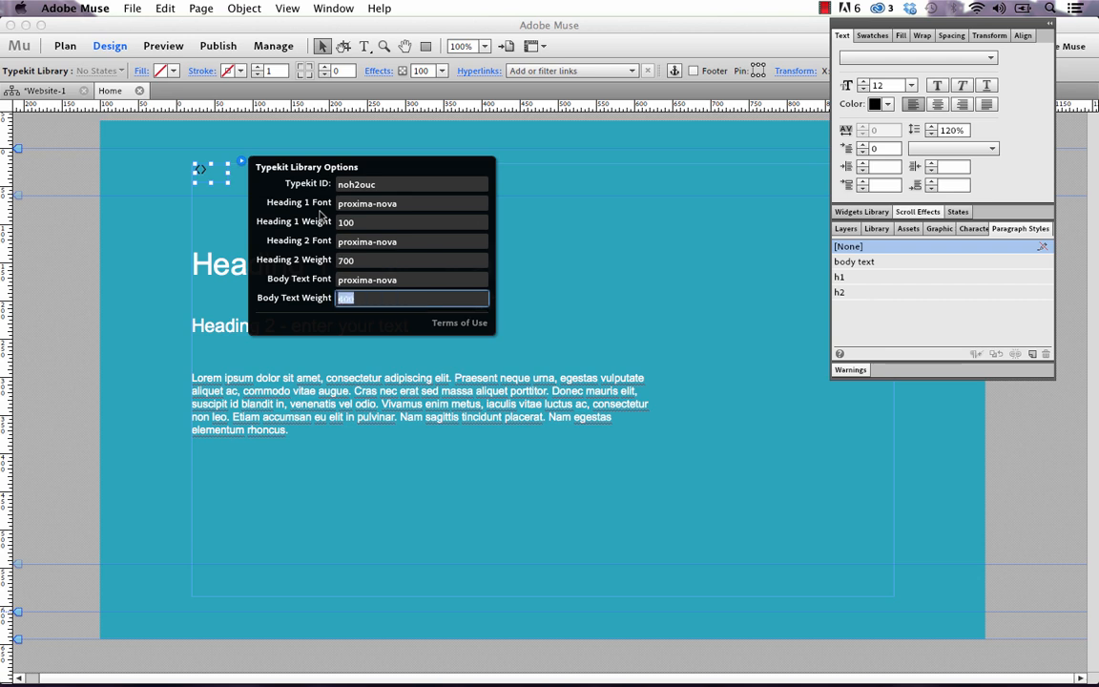
type("400")
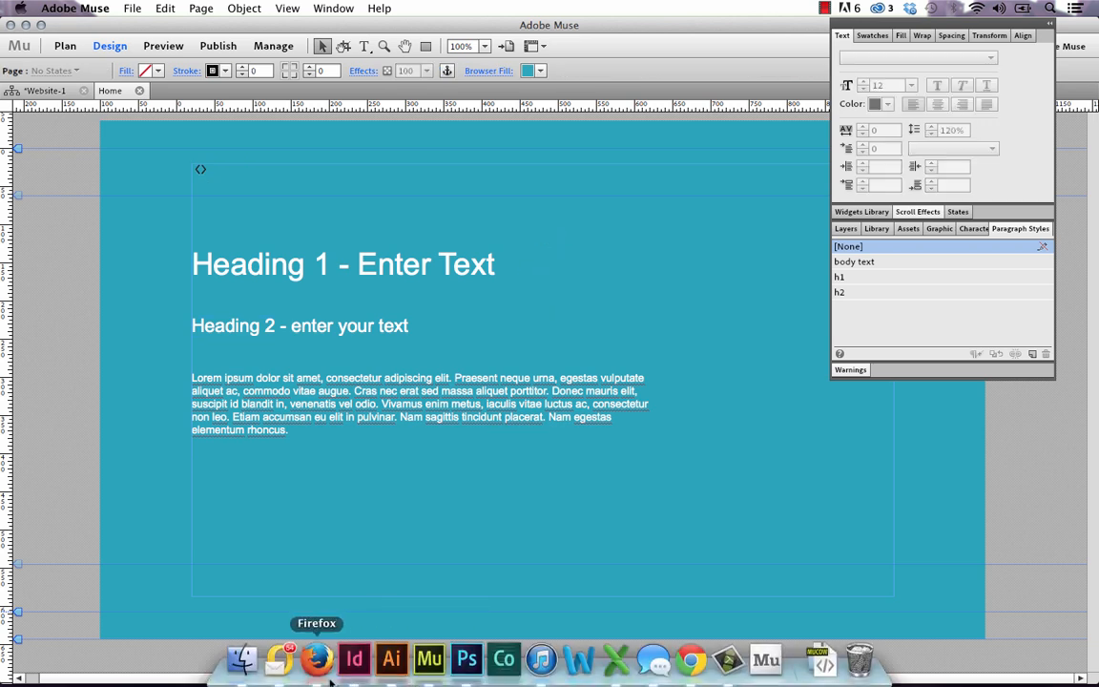
- Trim the Proxima Nova kit by dropping Bold Italic and Regular Italic, then publish it
left_click(316, 659)
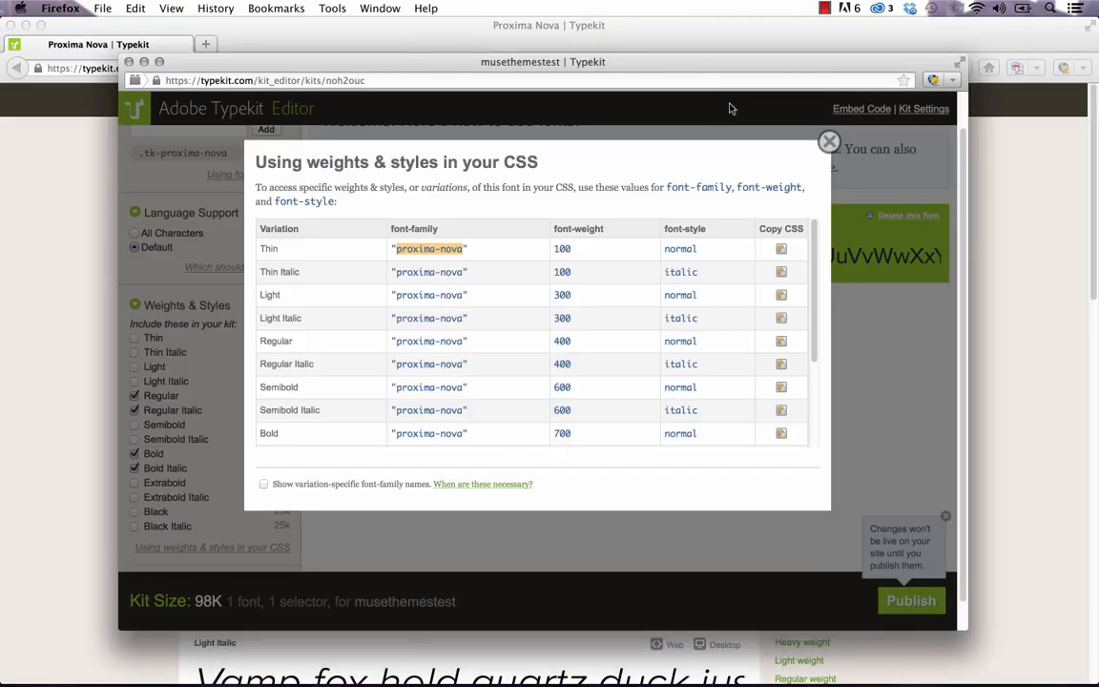
left_click(828, 141)
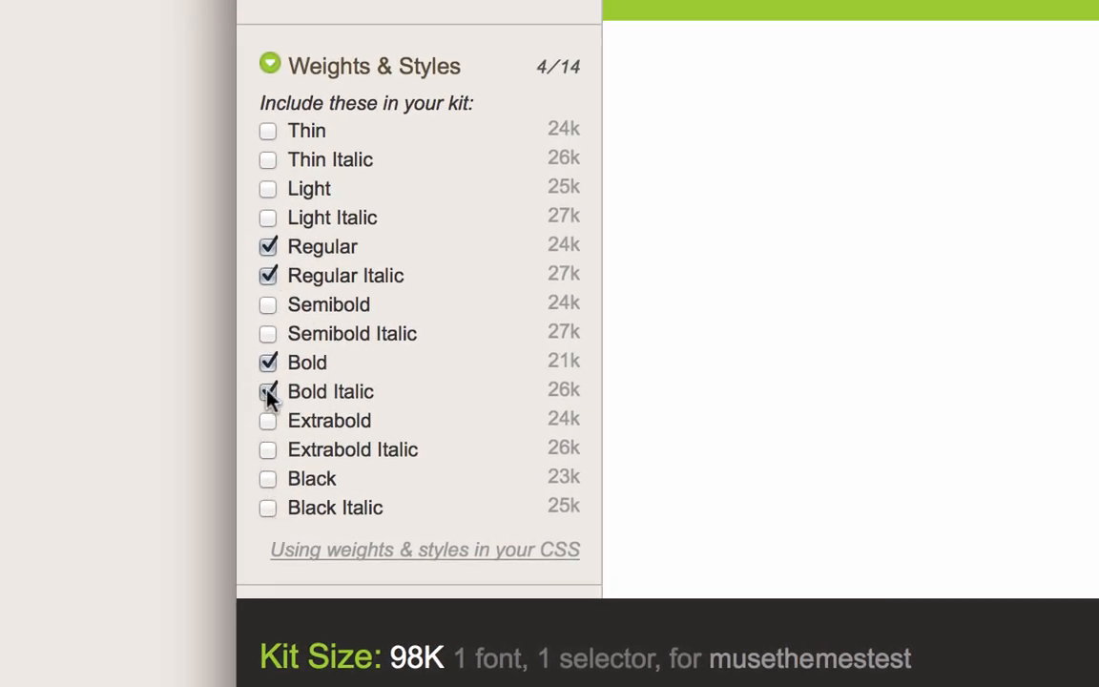
left_click(268, 391)
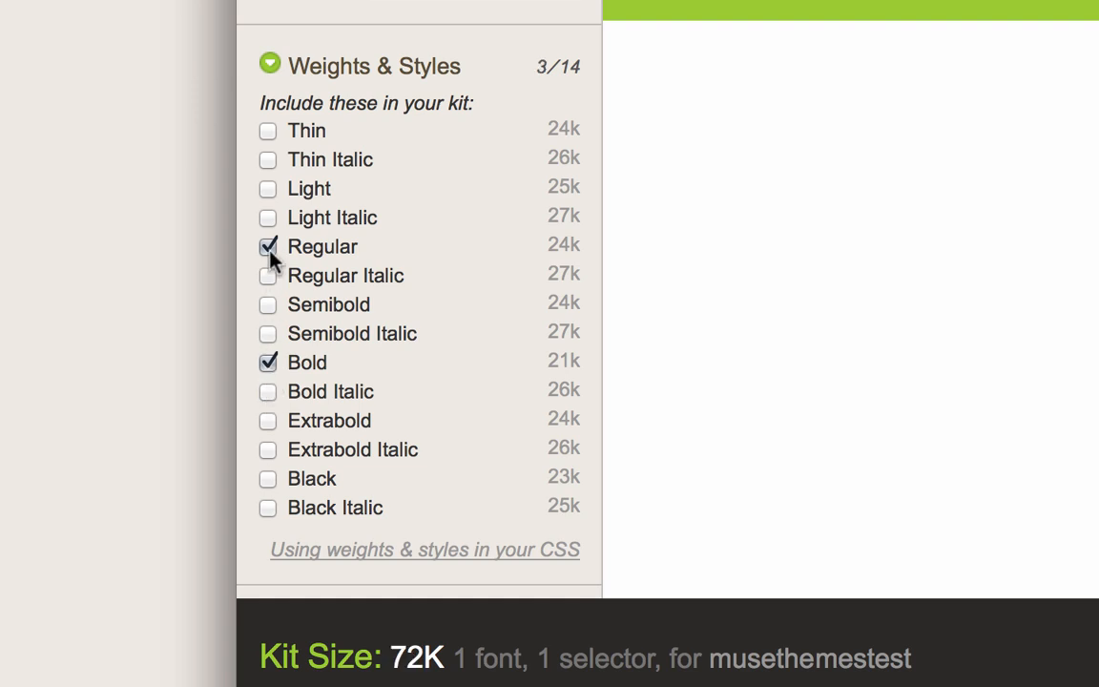
left_click(268, 131)
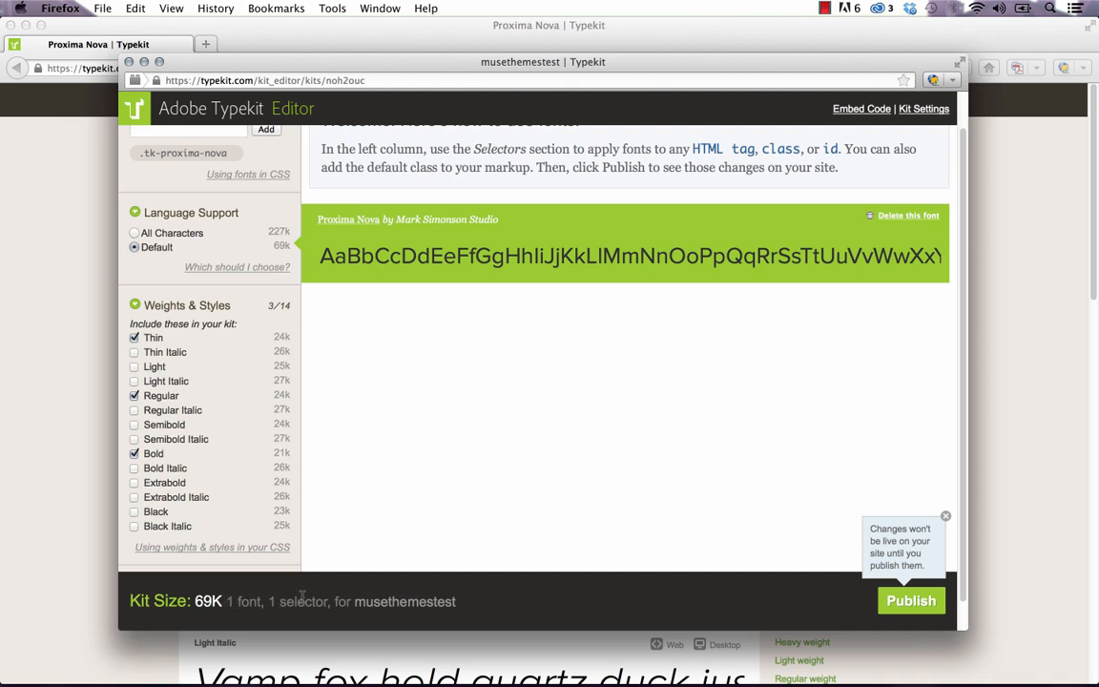
mouse_move(921, 631)
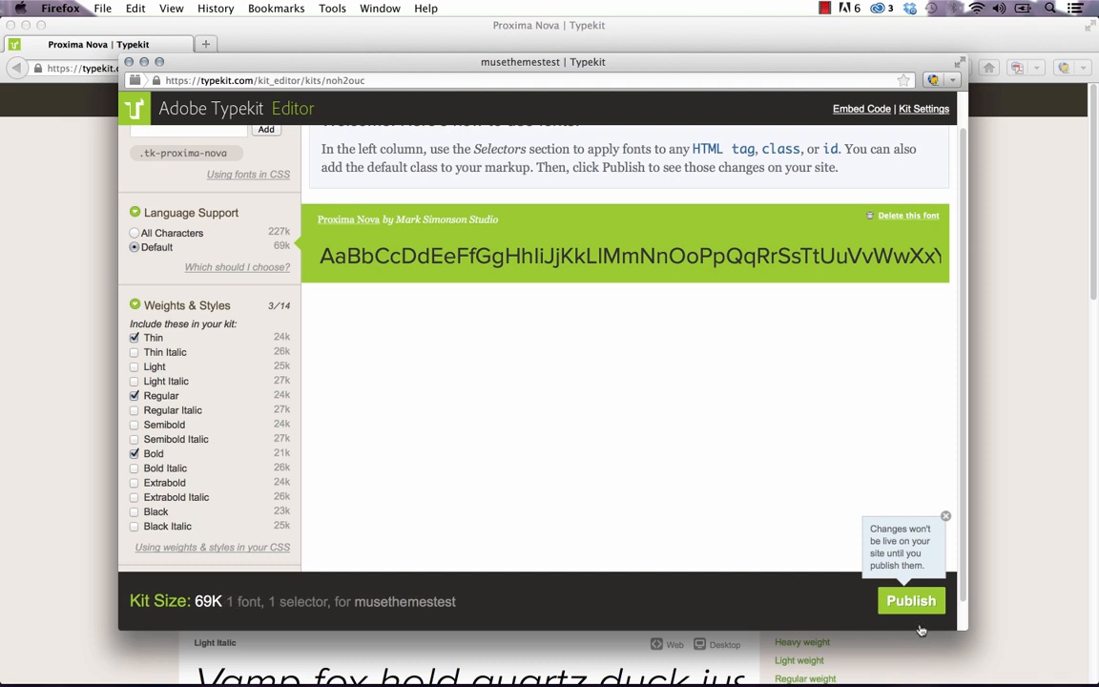
left_click(910, 600)
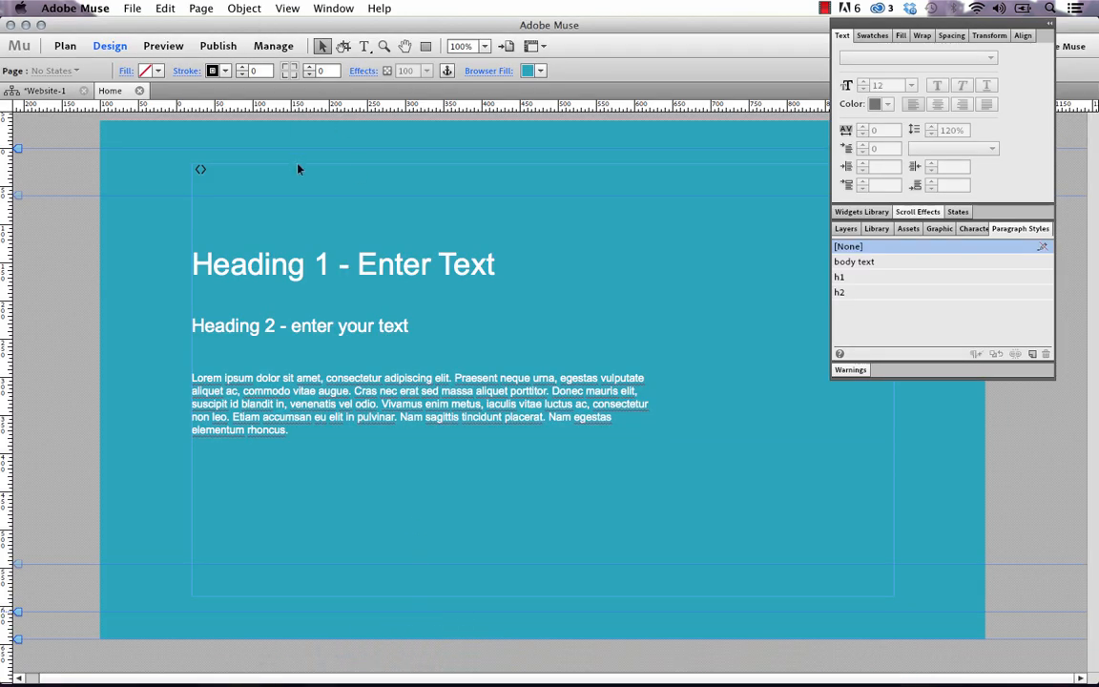
- Publish the Muse site to Business Catalyst as the new site typekitmusethemes1
left_click(217, 46)
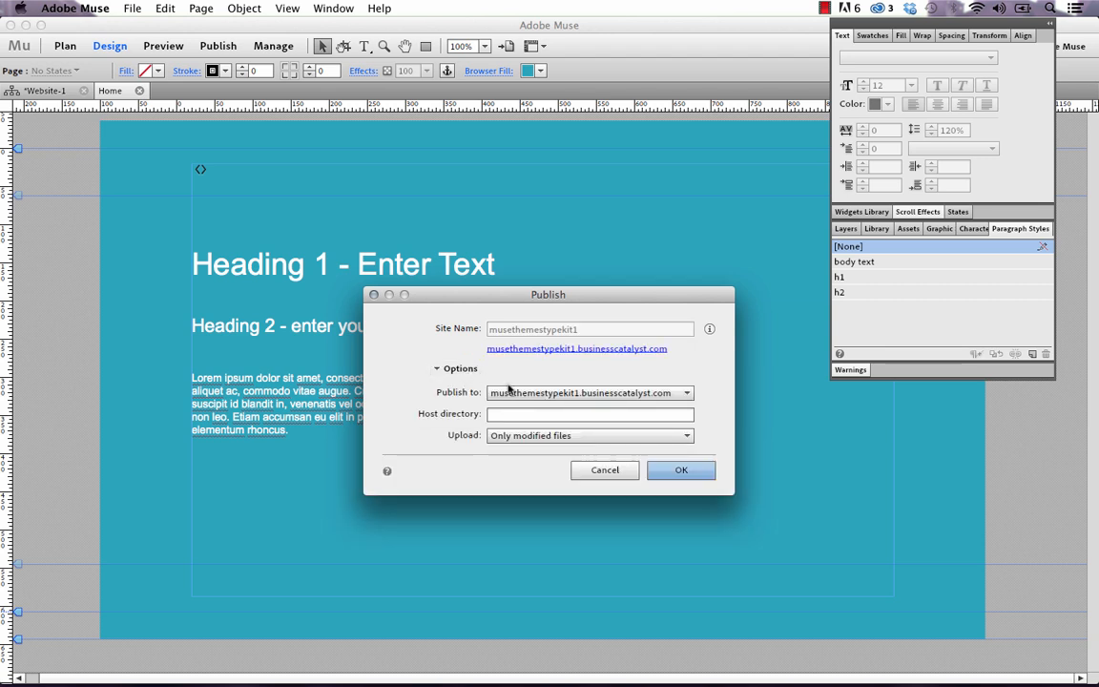
left_click(685, 393)
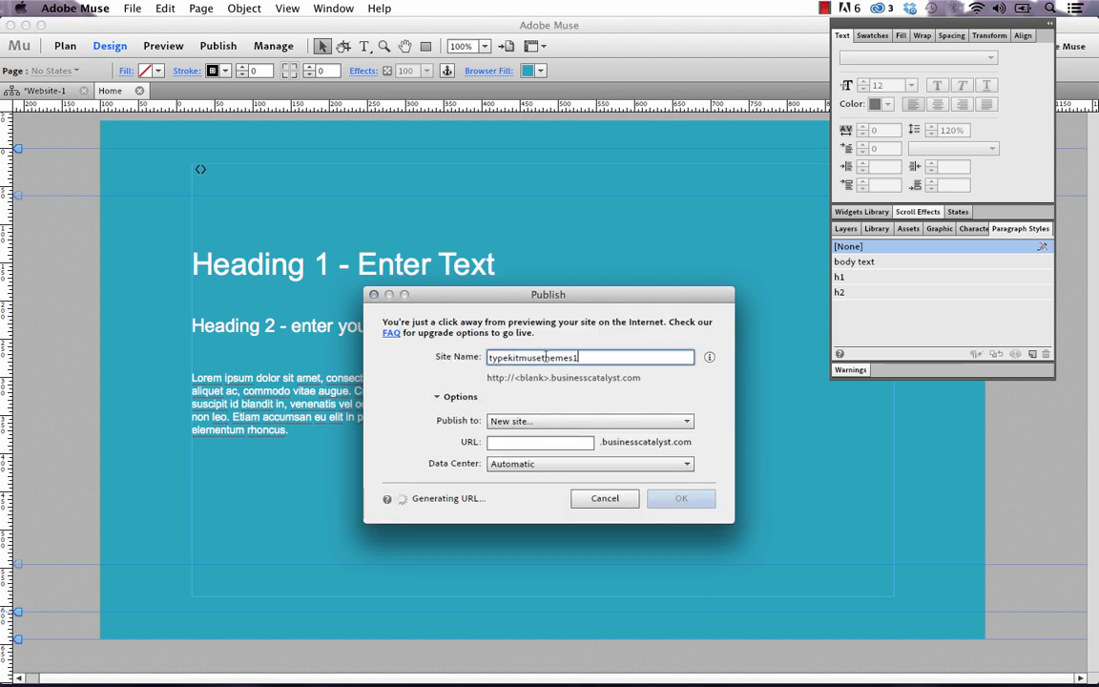
left_click(681, 498)
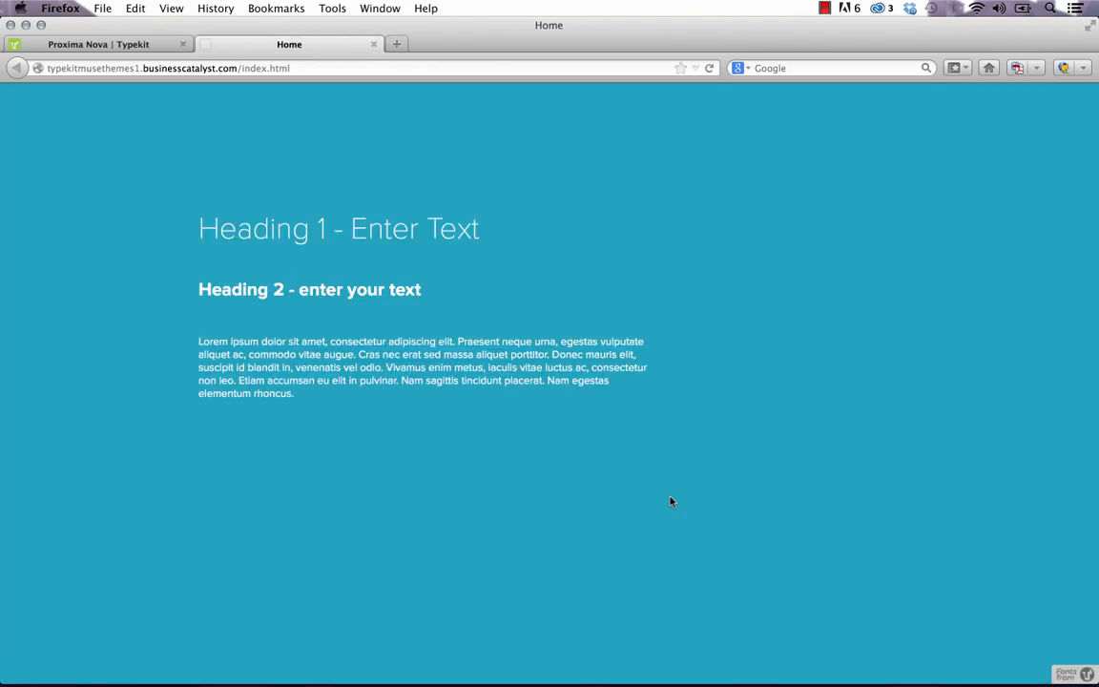
- View the live Home page in Firefox with thin Heading 1 and bold Heading 2
left_click(476, 229)
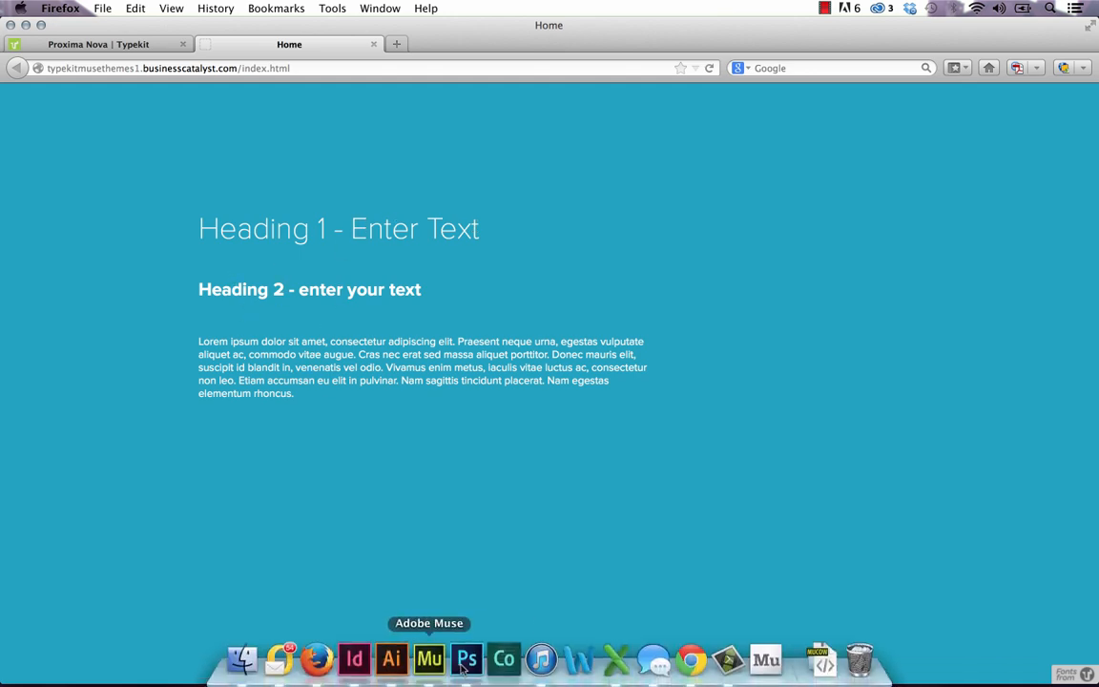
- Enlarge the Heading 1 text to size 60
left_click(428, 658)
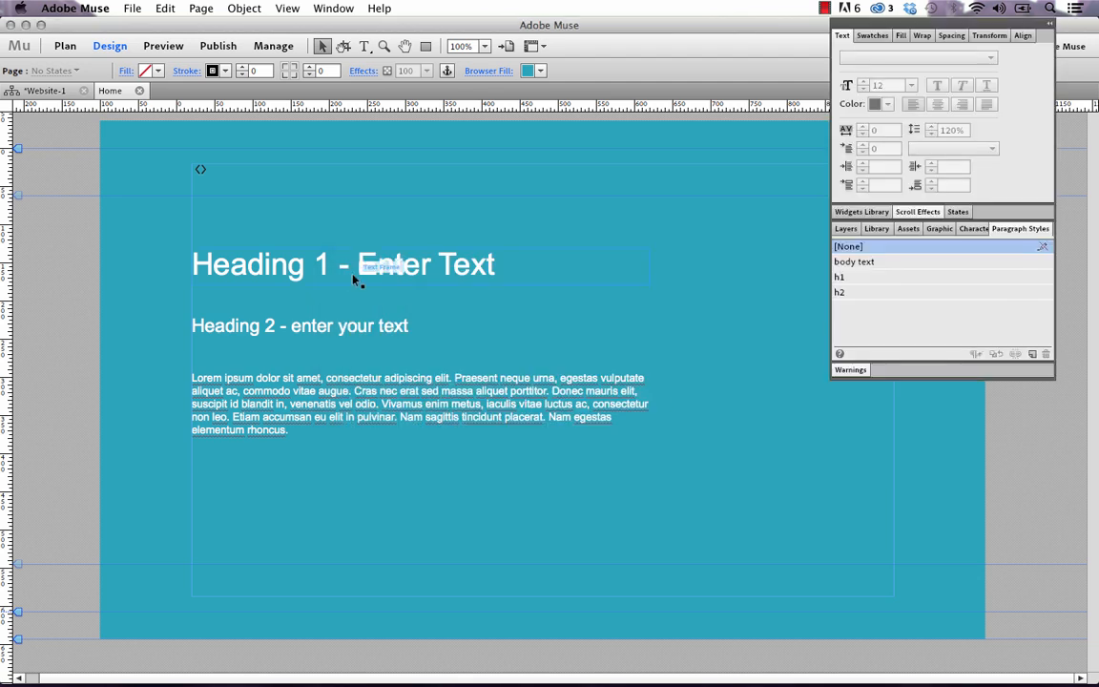
left_click(344, 265)
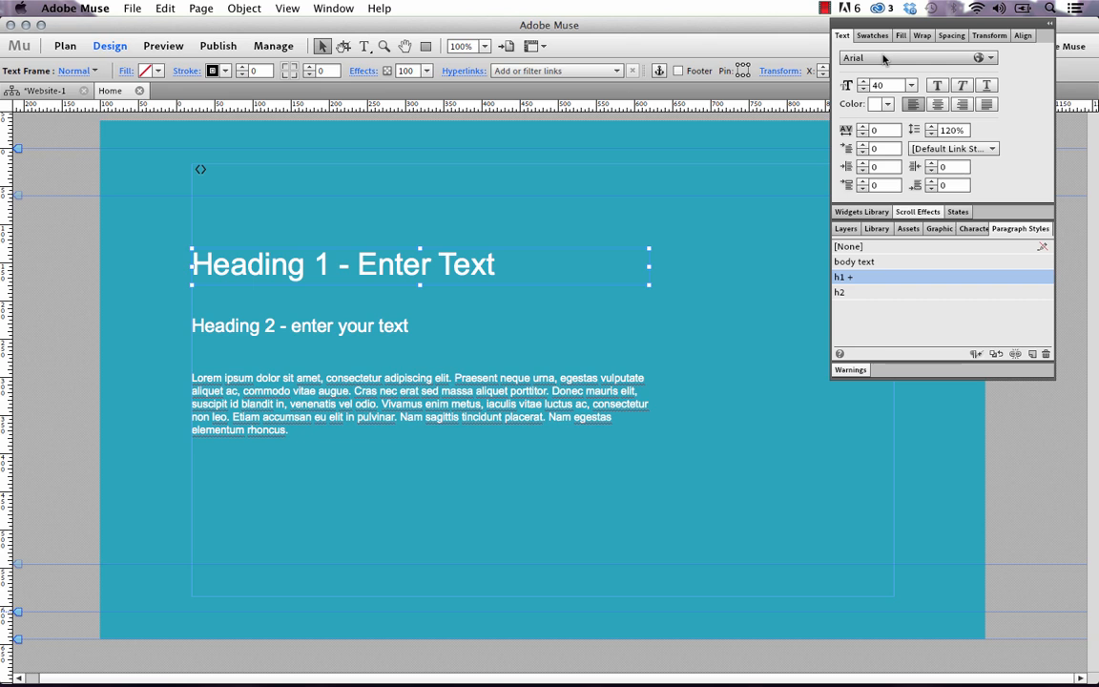
mouse_move(462, 271)
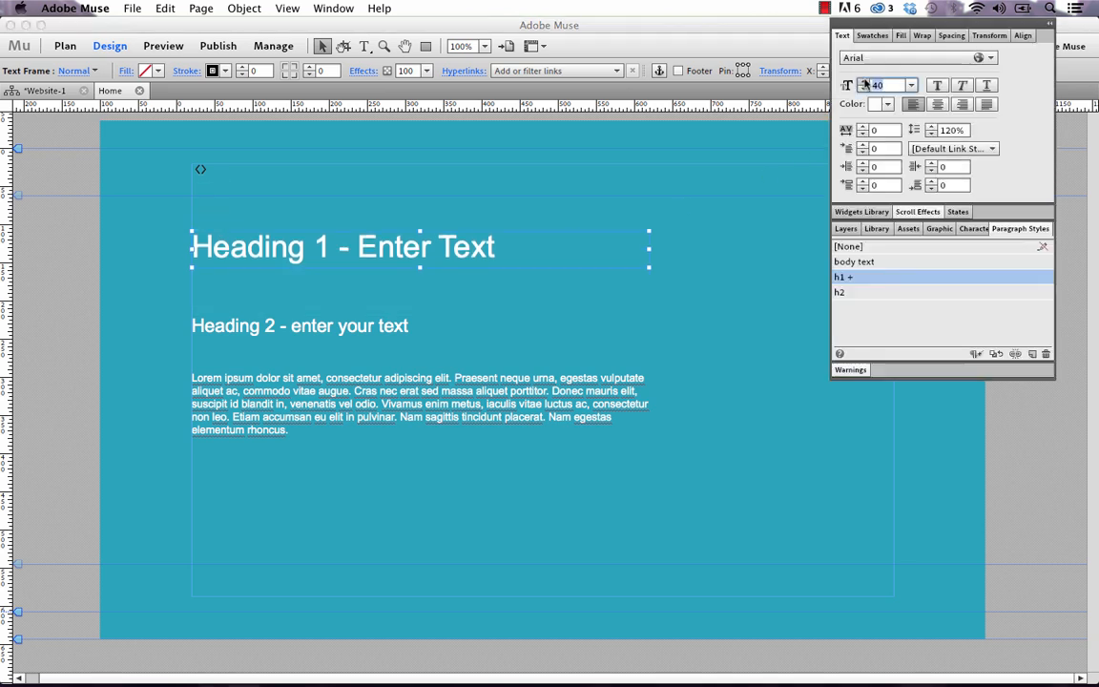
type("53")
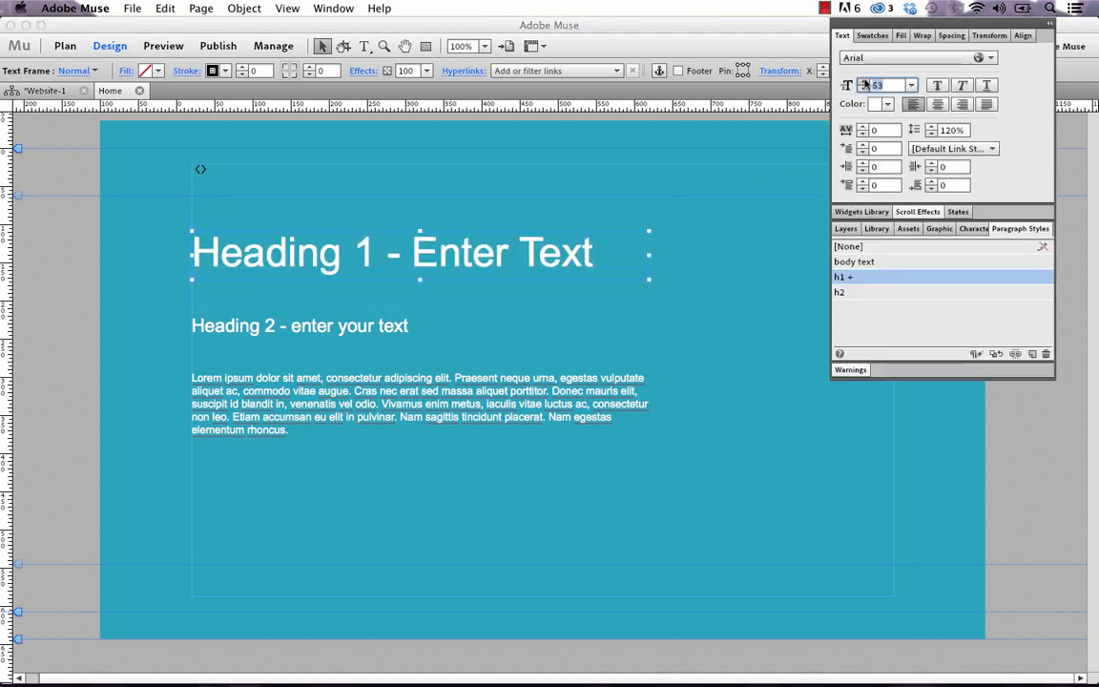
type("60")
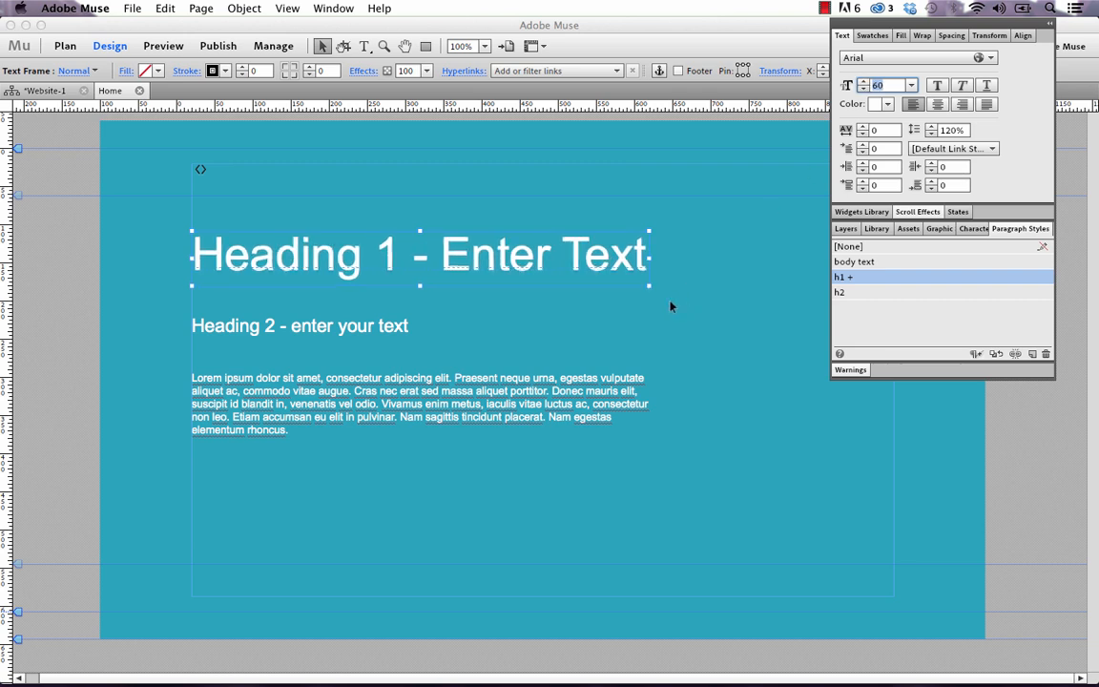
- Make Heading 2 uppercase and republish the site
left_click(300, 326)
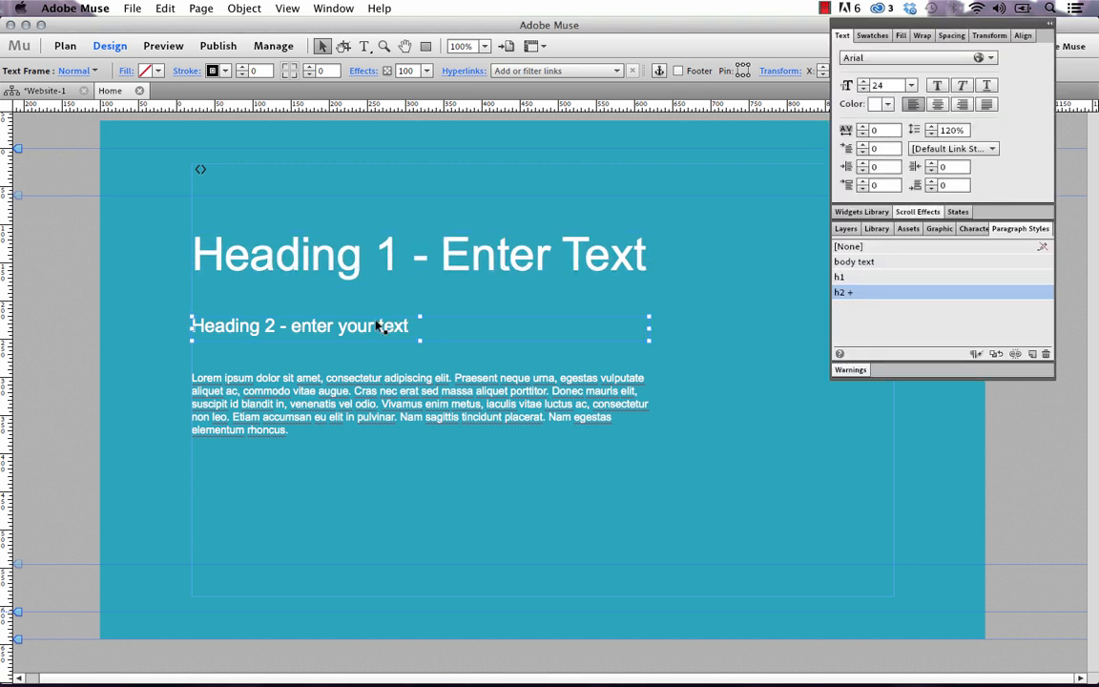
left_click(165, 8)
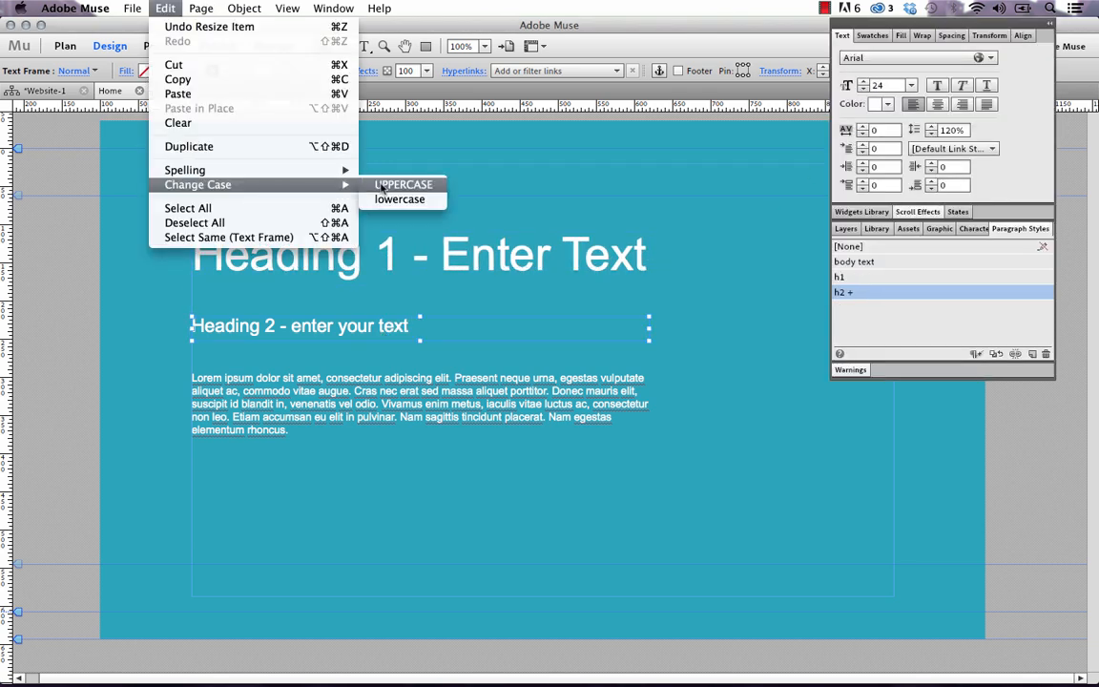
left_click(403, 185)
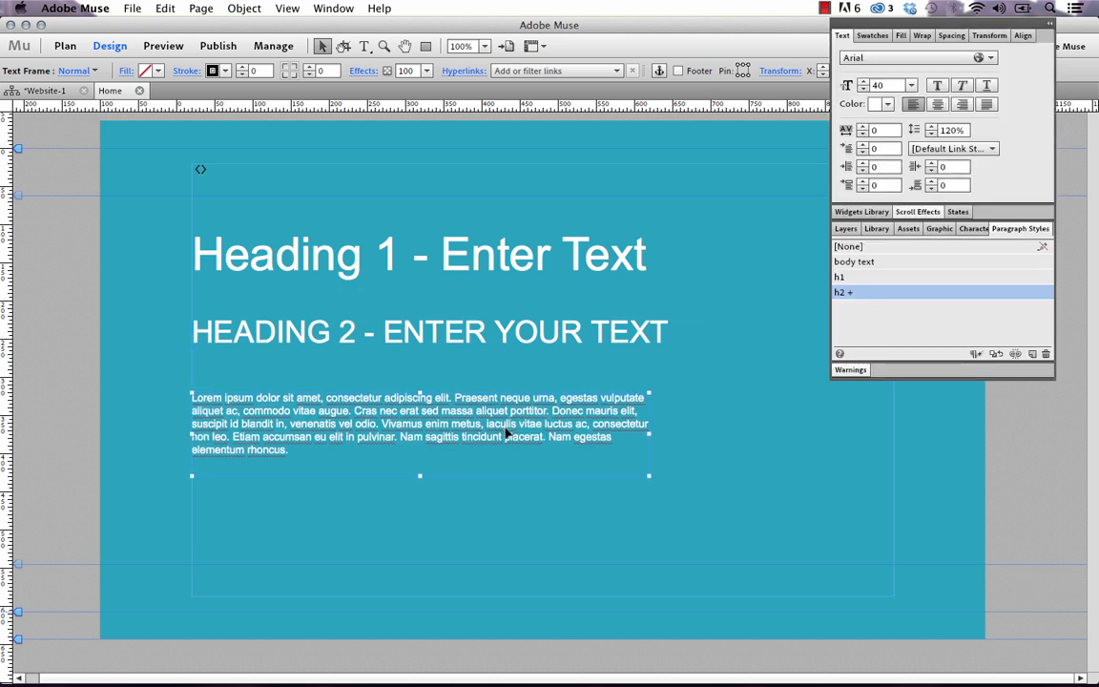
left_click(218, 45)
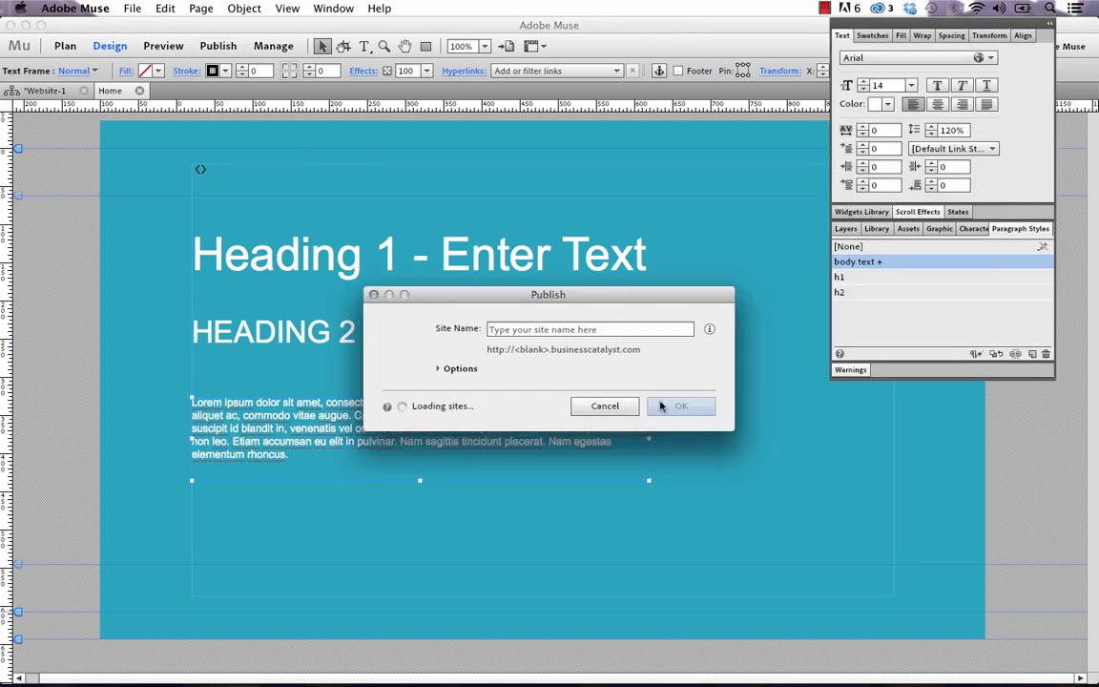
left_click(681, 406)
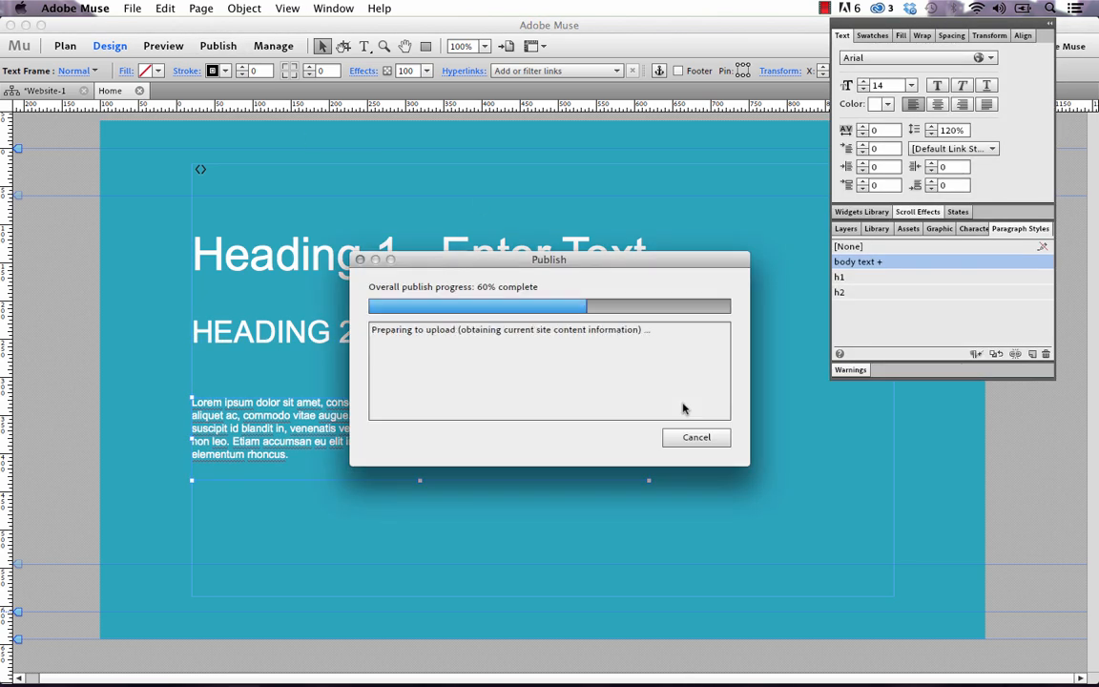